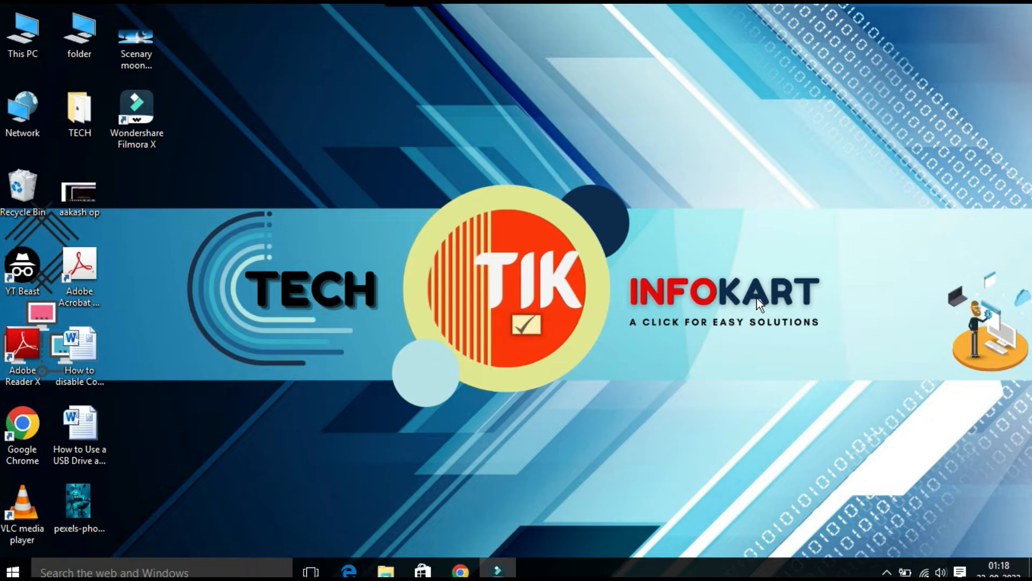
mouse_move(133, 518)
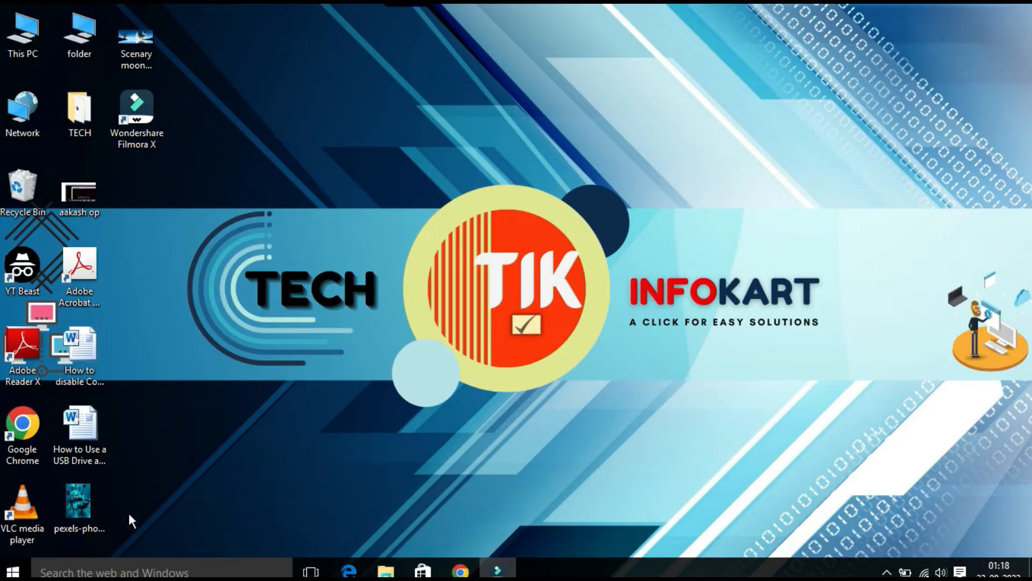
- Search Windows for "power" to list the power plan settings
click(108, 571)
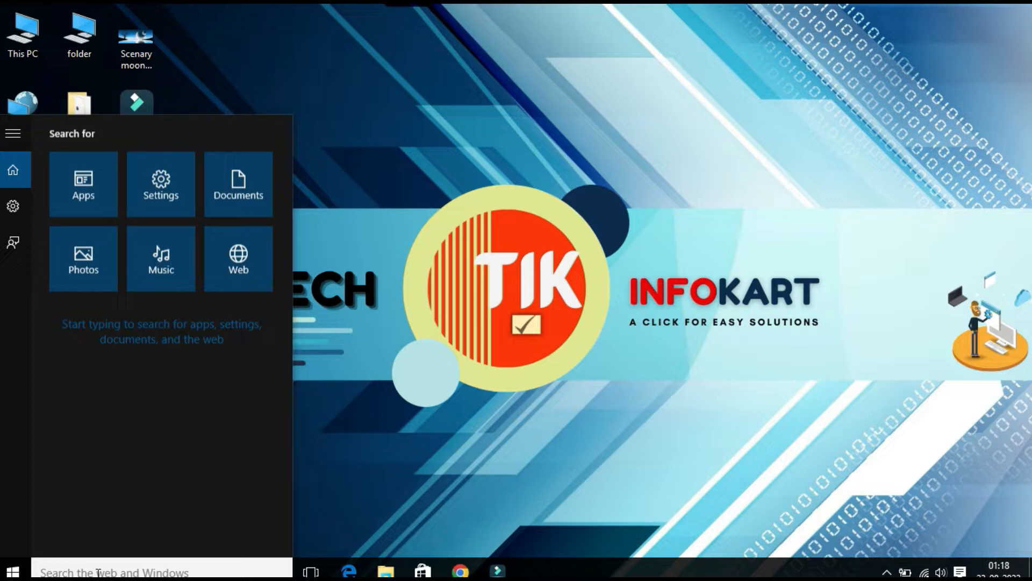
text(power)
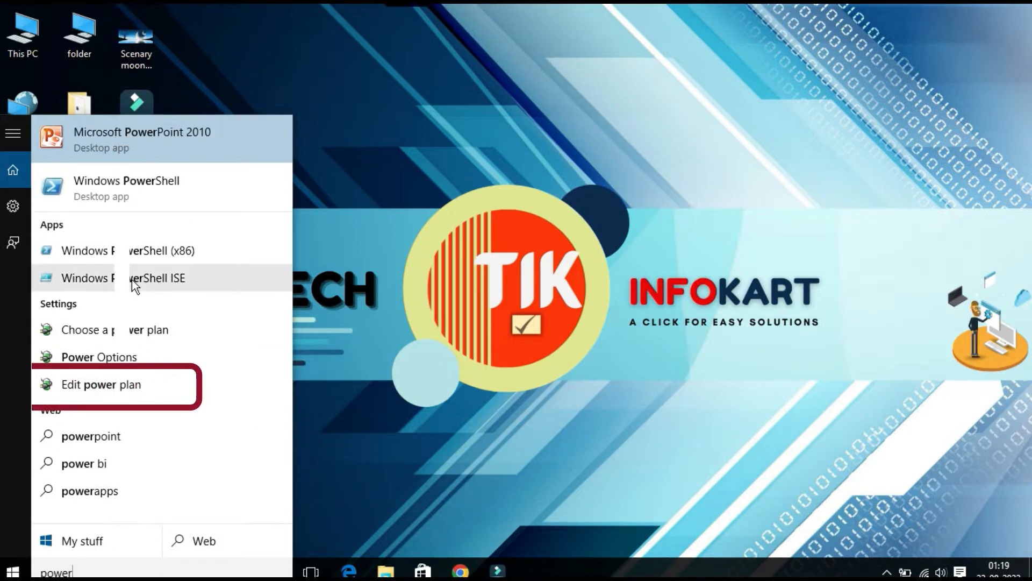
mouse_move(120, 383)
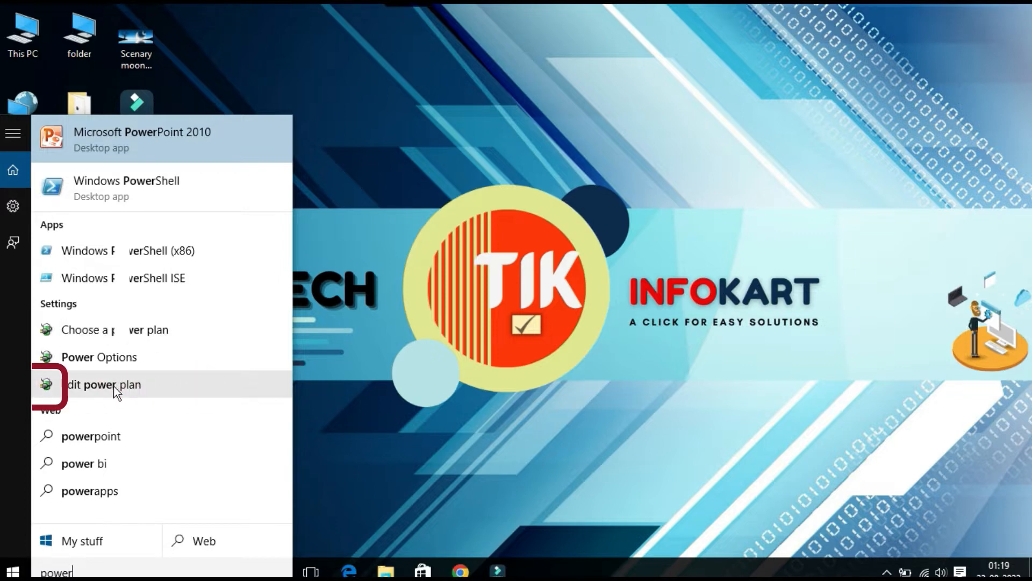
- Go from Edit power plan into the Balanced plan's advanced power settings
click(105, 384)
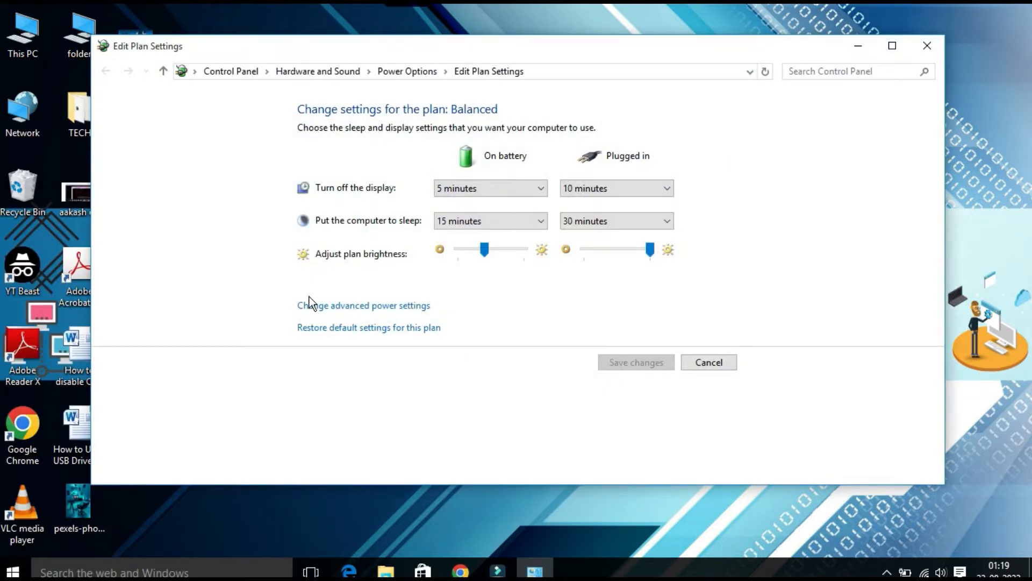
mouse_move(230, 111)
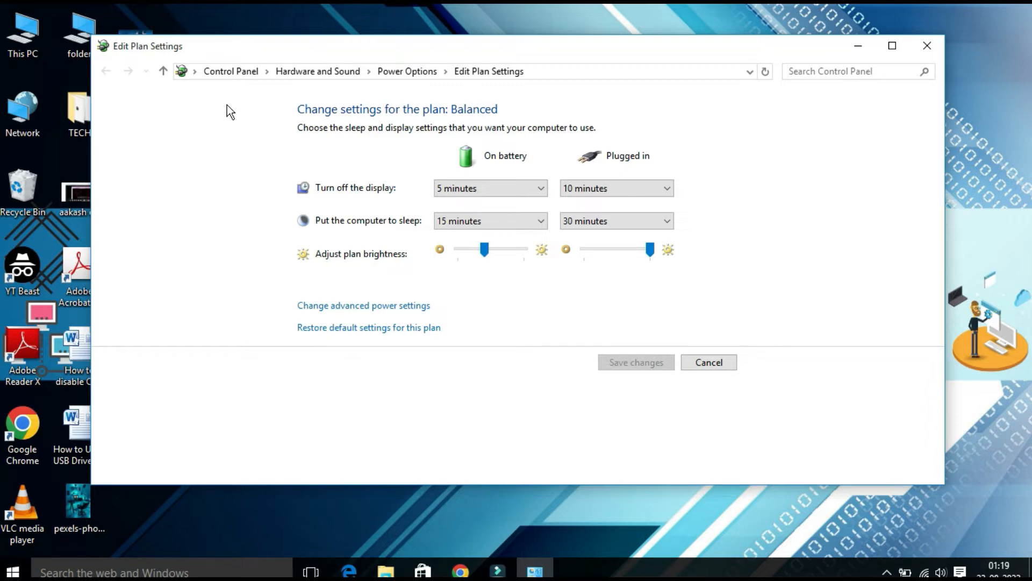
mouse_move(403, 282)
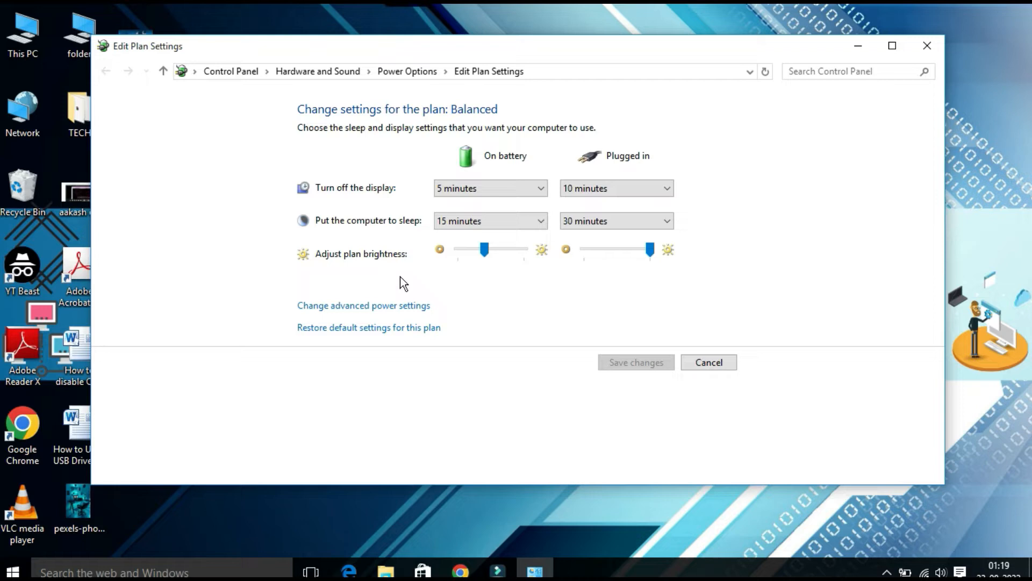
mouse_move(366, 312)
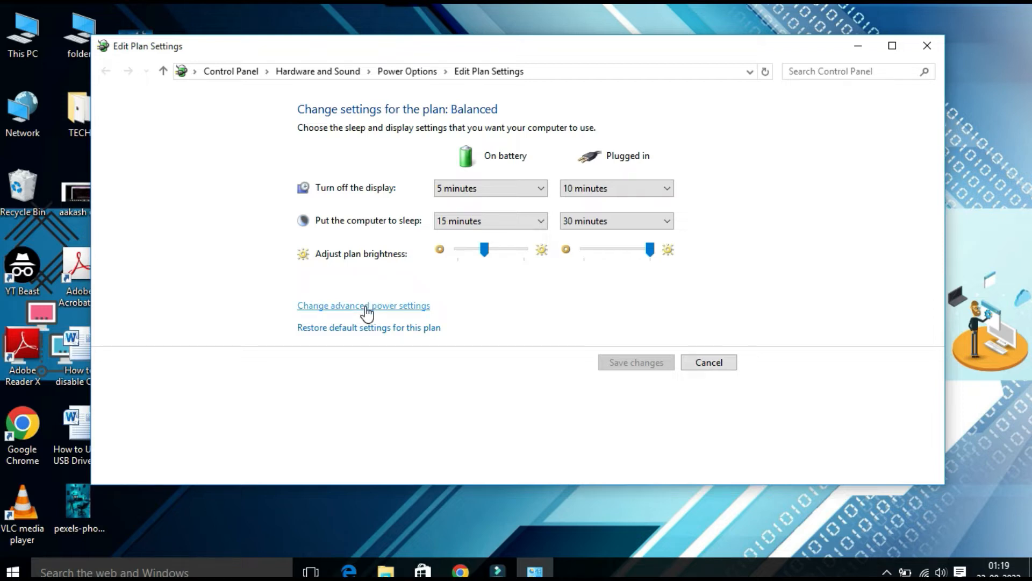
click(364, 305)
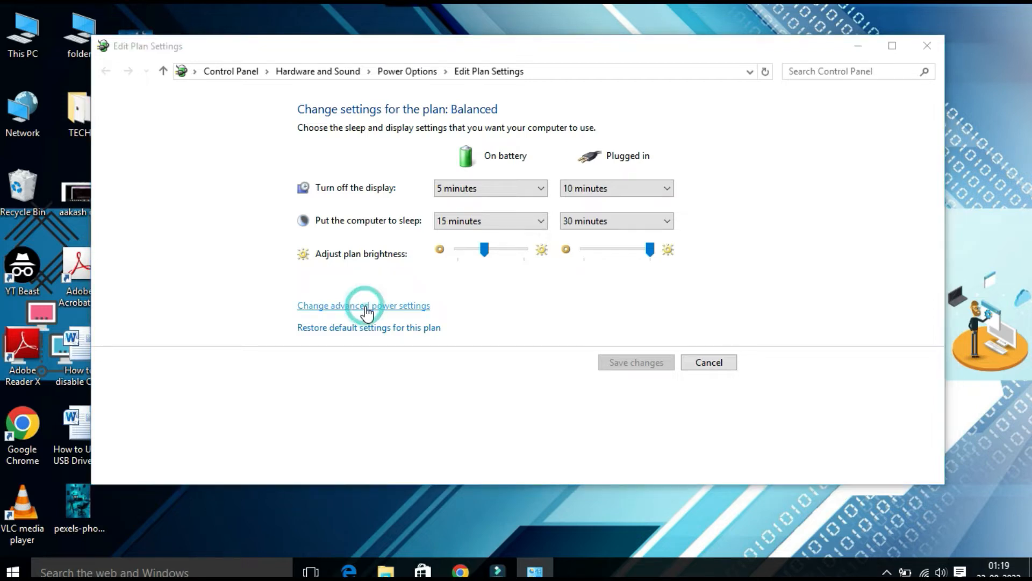
- Select the High performance plan in the Power Options dialog
click(363, 305)
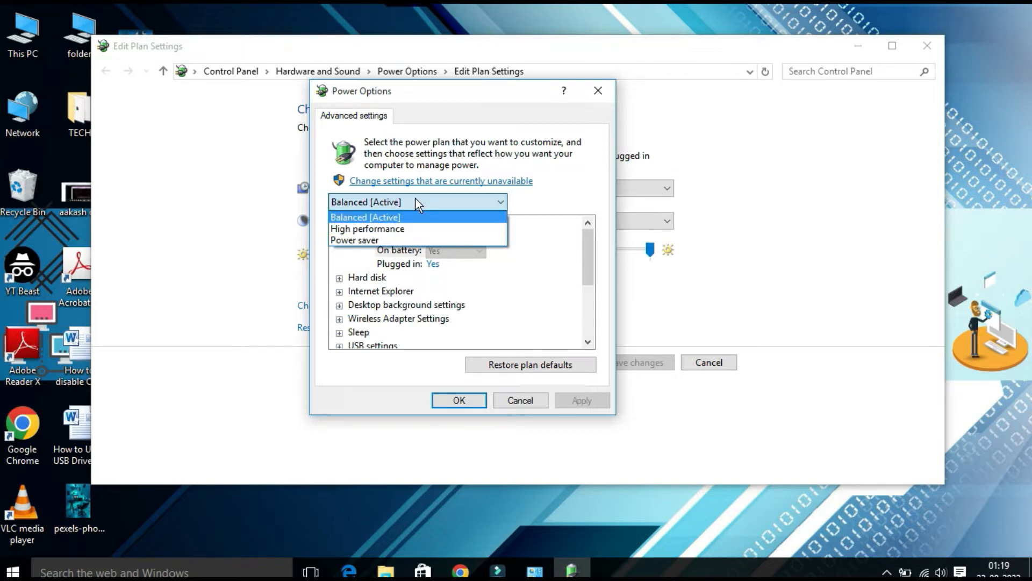
mouse_move(385, 229)
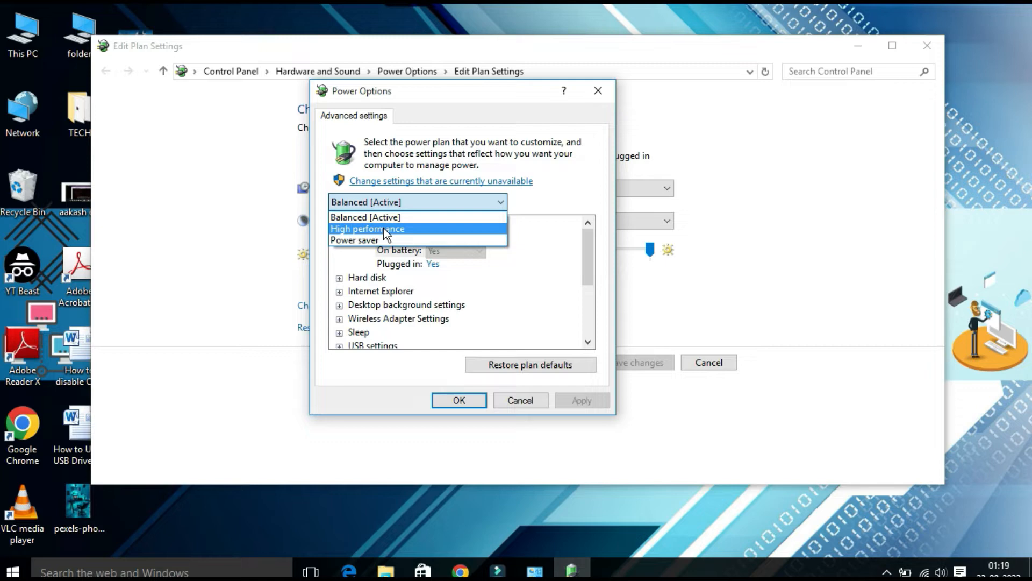
click(367, 228)
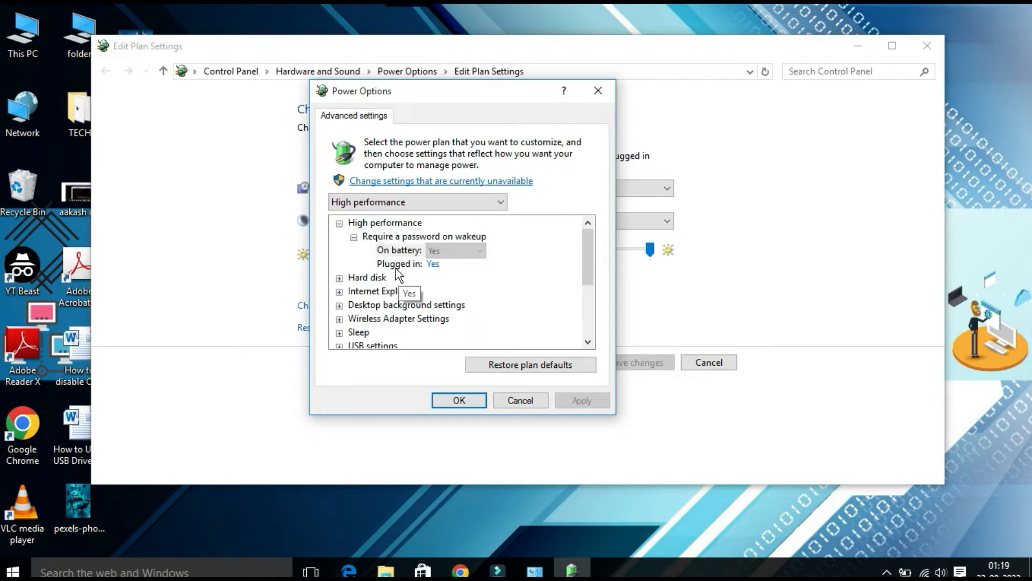
scroll(down, 3)
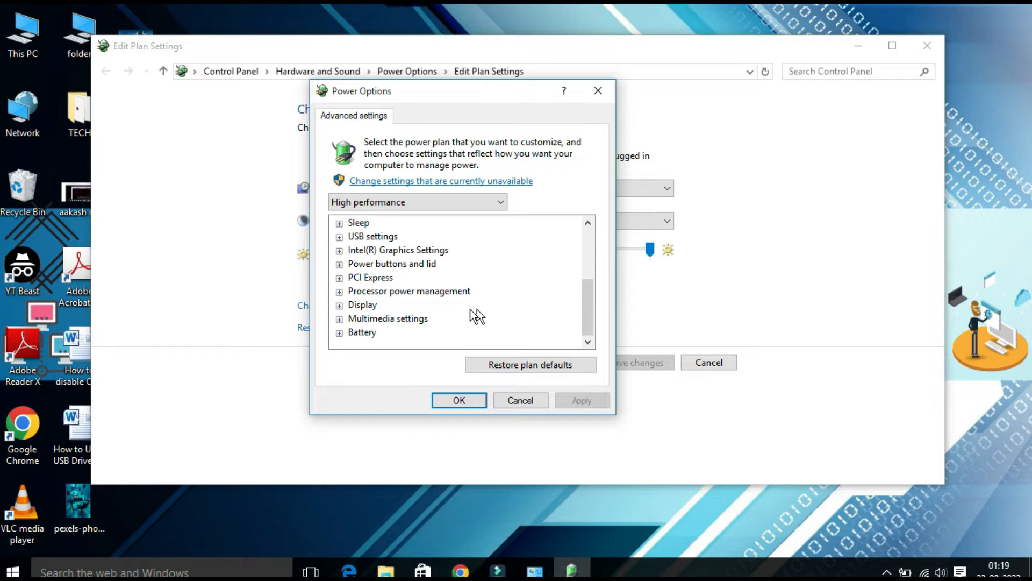
mouse_move(469, 309)
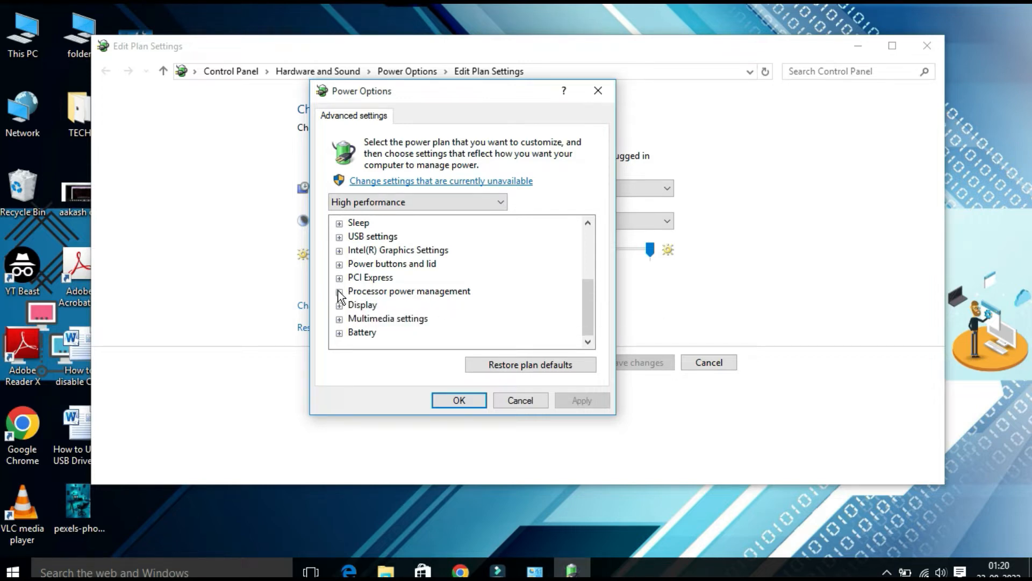
- Review Processor power management: minimum processor state 5% on battery, 0% plugged in
click(339, 291)
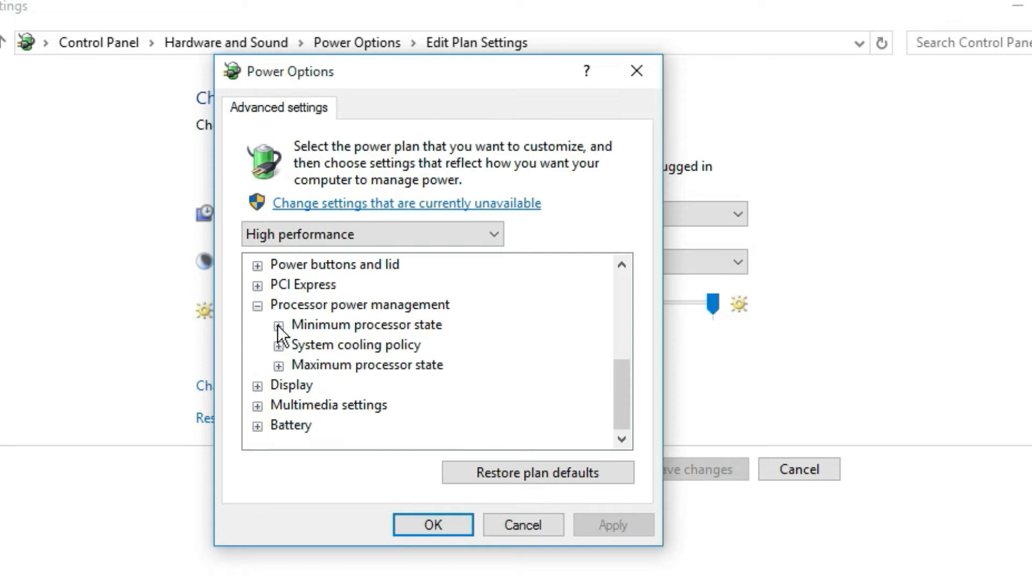
click(279, 325)
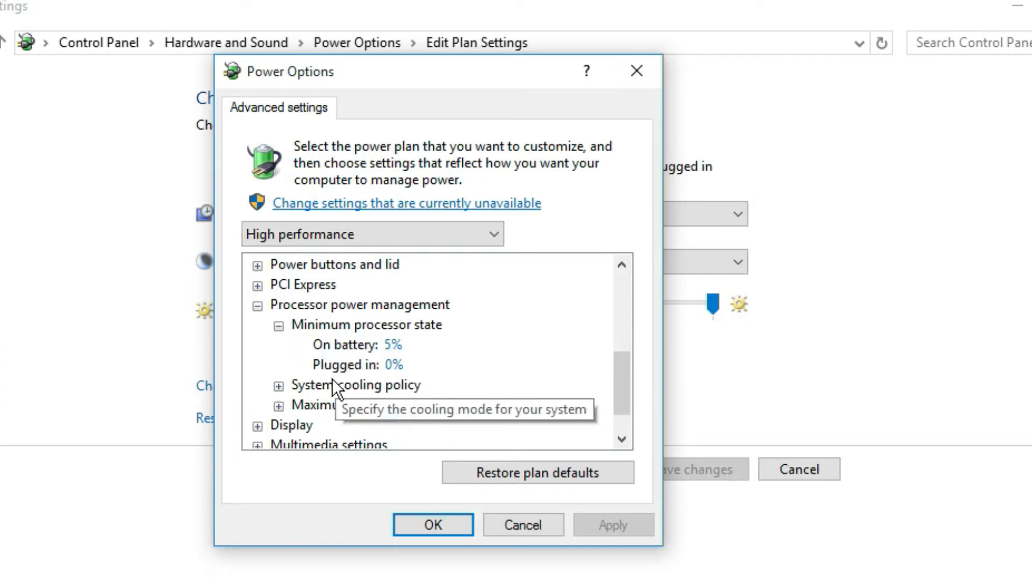
mouse_move(360, 379)
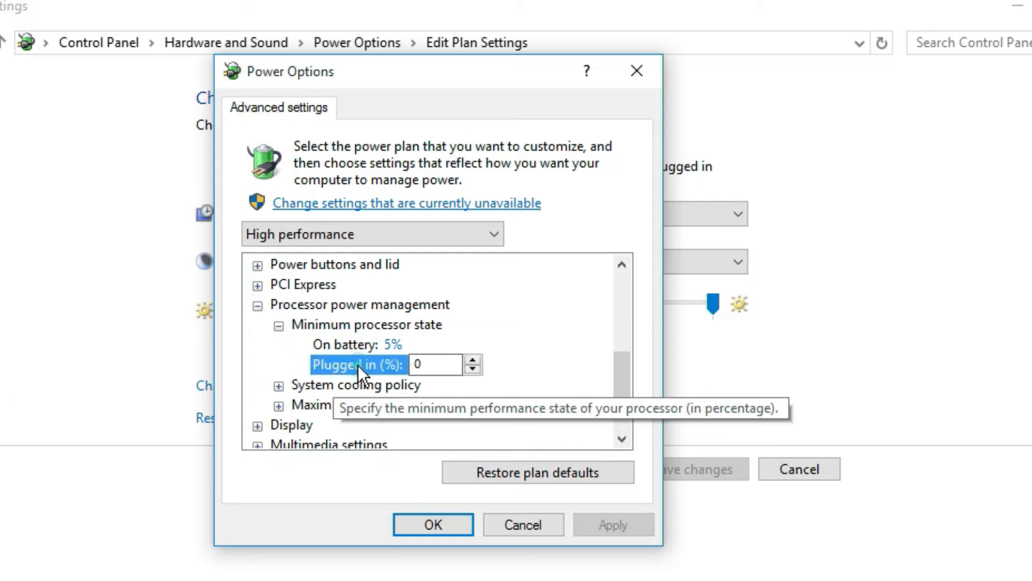
click(435, 363)
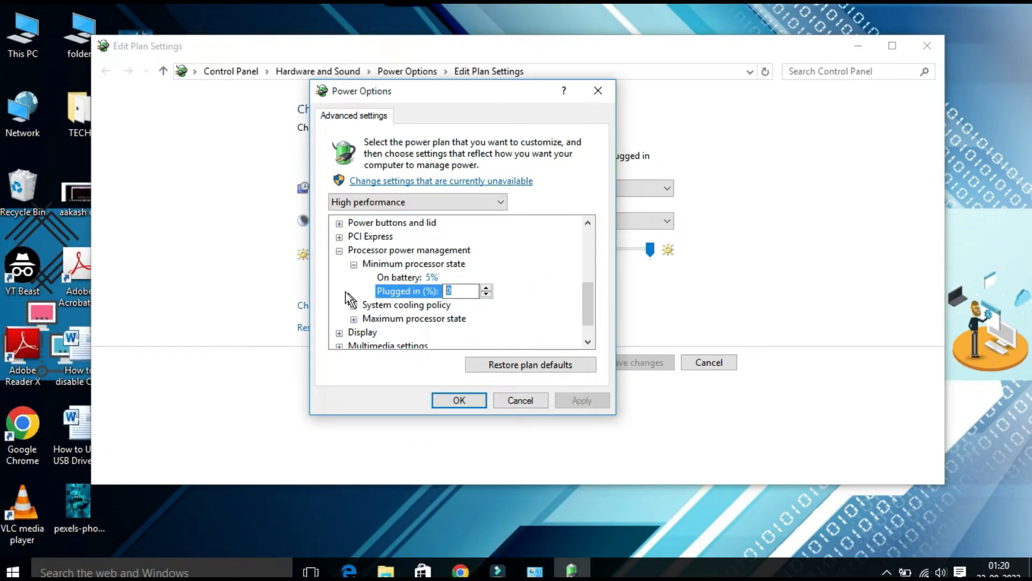
click(413, 264)
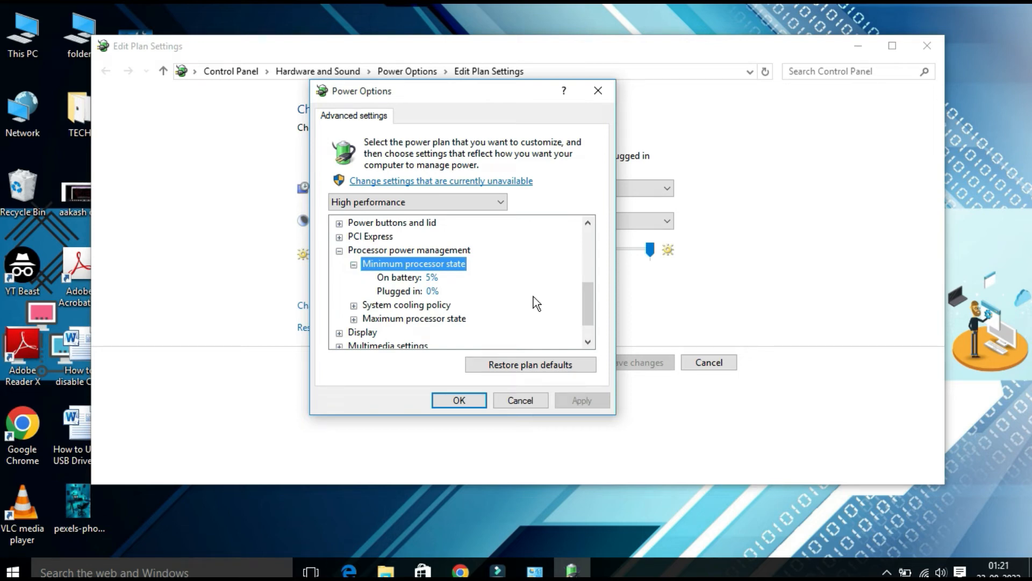
mouse_move(359, 327)
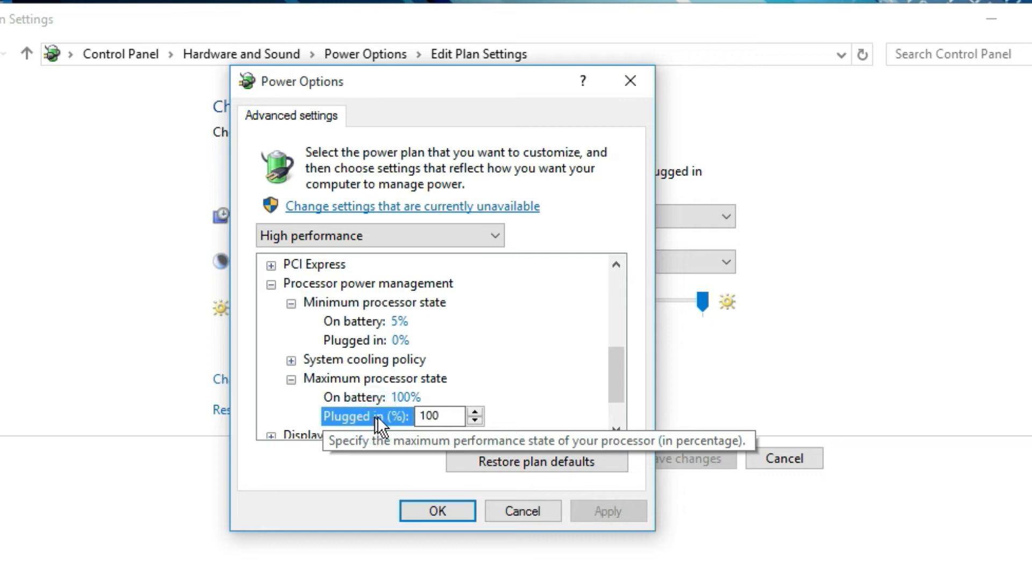
mouse_move(404, 438)
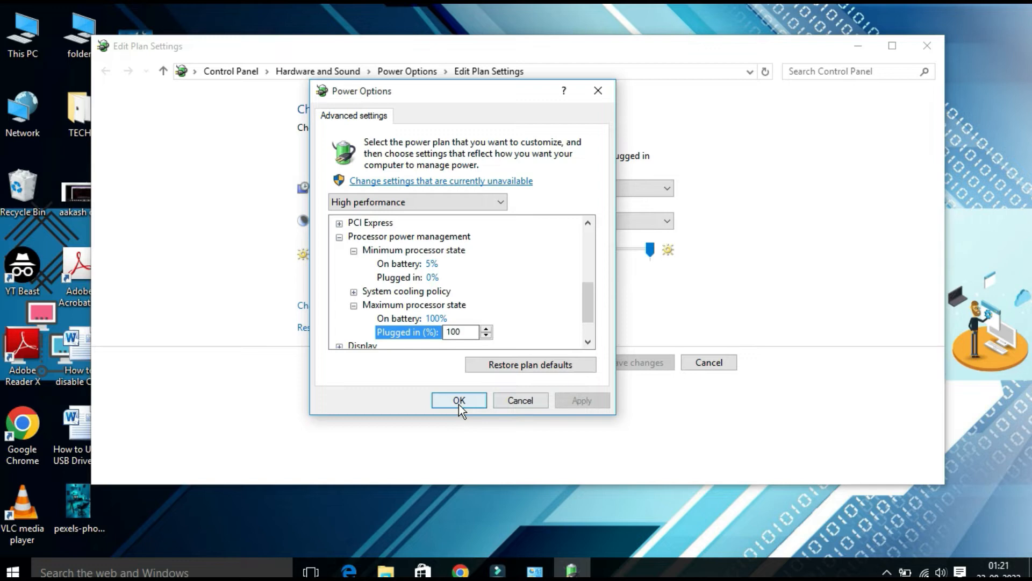
click(458, 399)
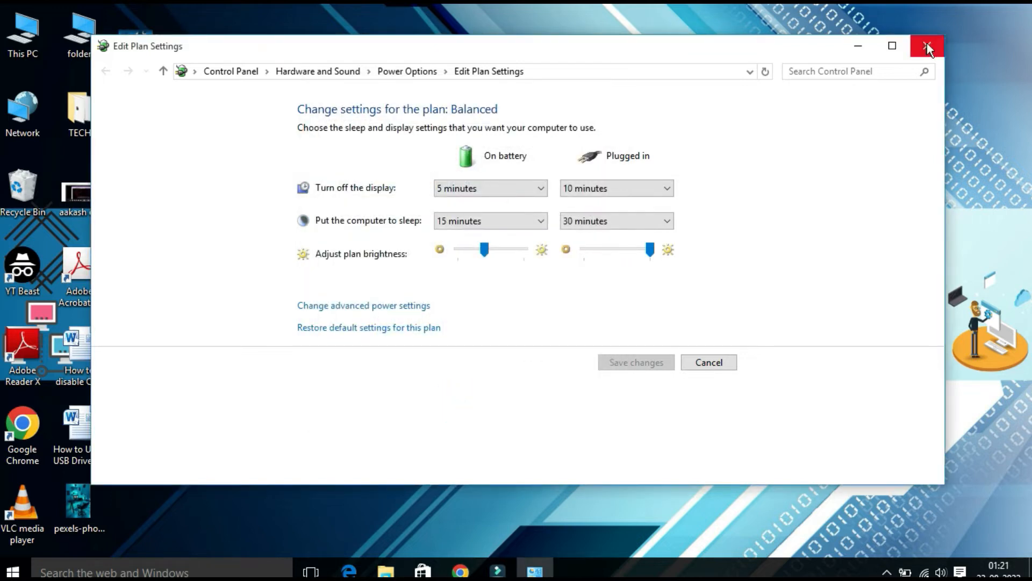
click(922, 47)
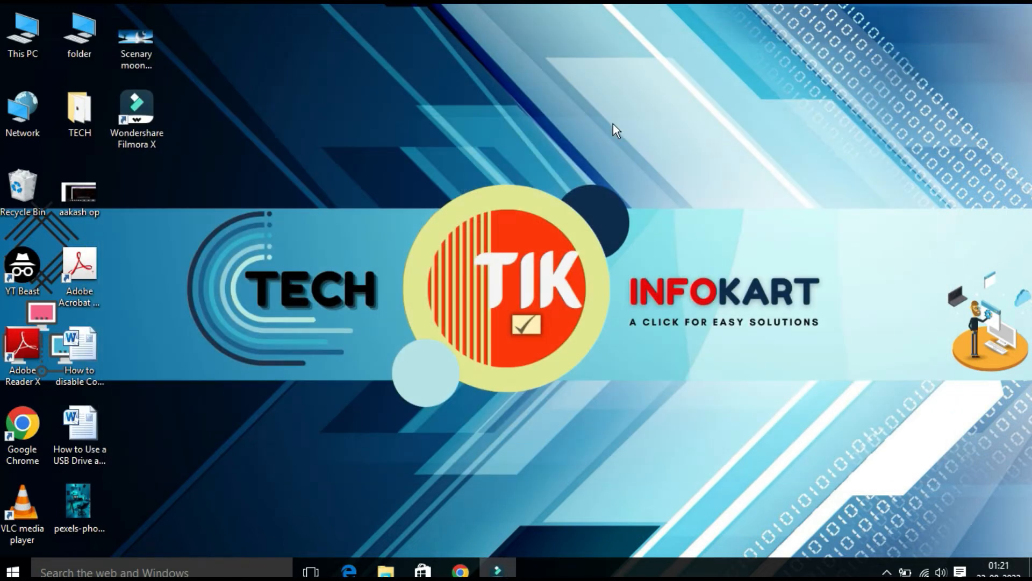
click(24, 32)
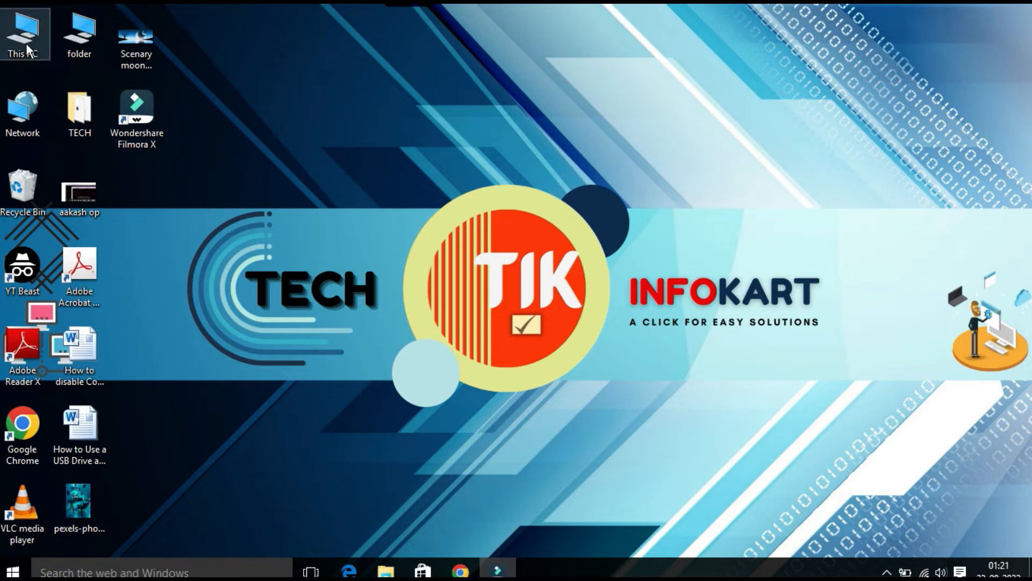
- Show This PC's Properties to see the System information page
double_click(26, 31)
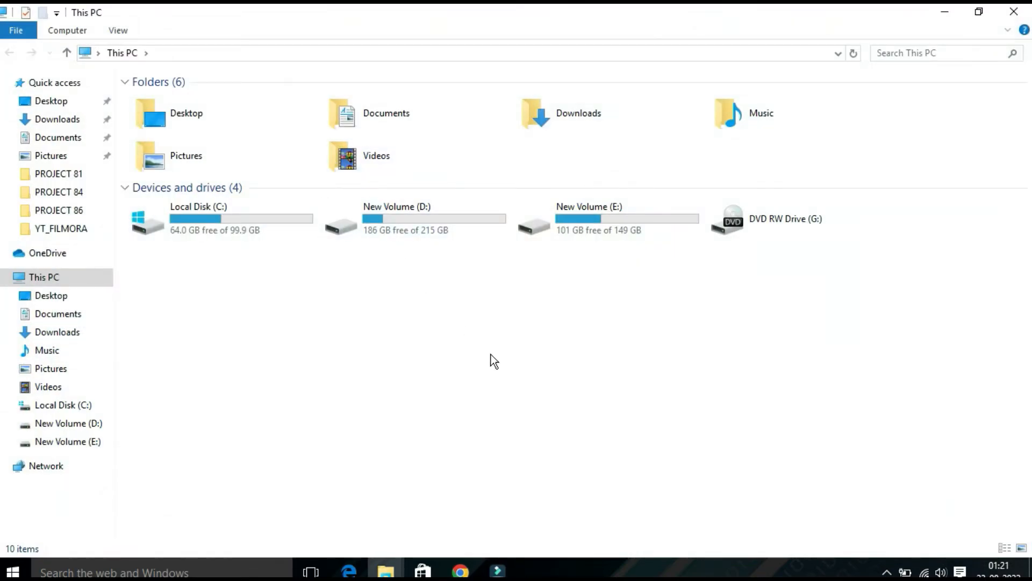
mouse_move(490, 327)
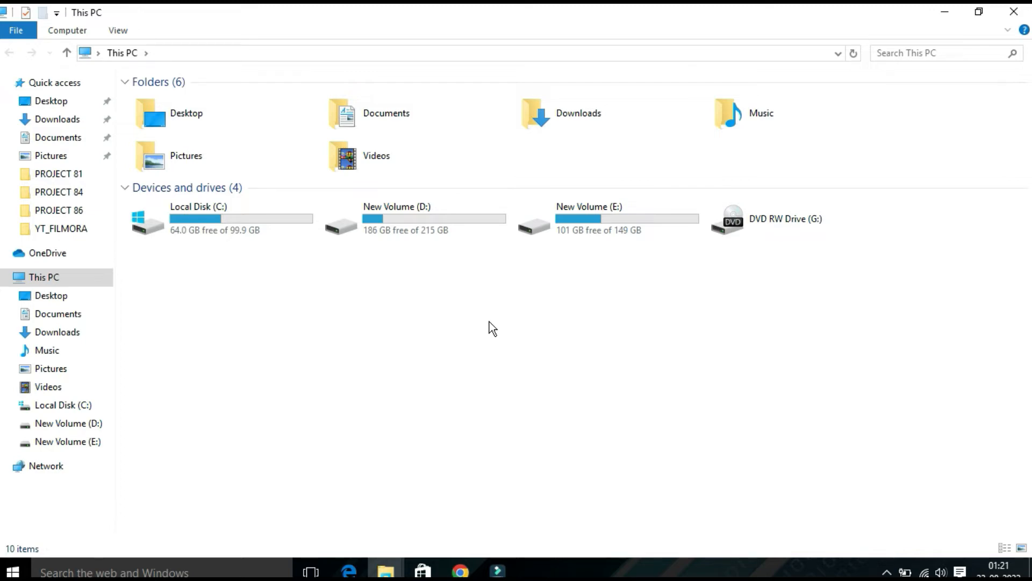
right_click(490, 329)
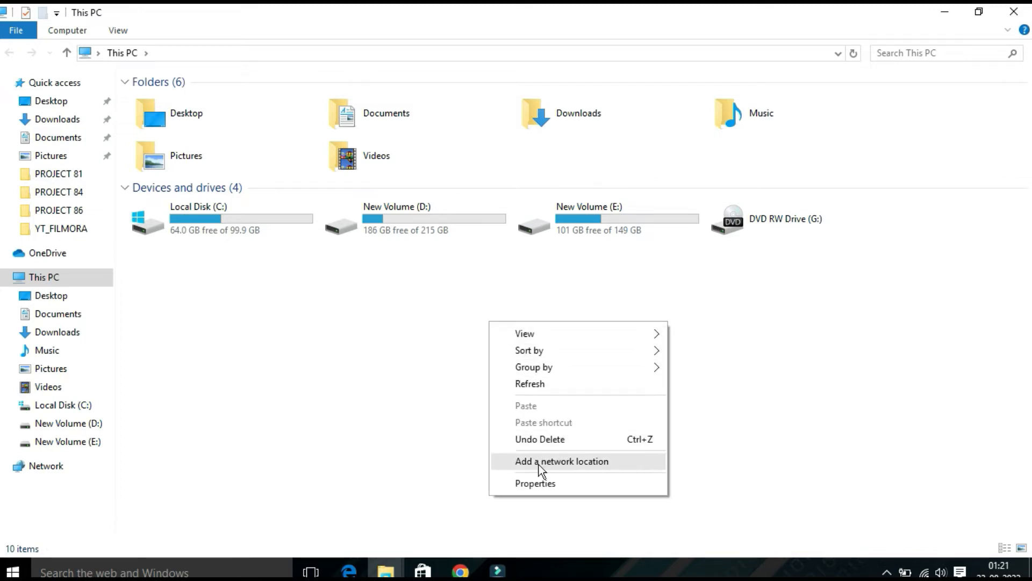
click(535, 483)
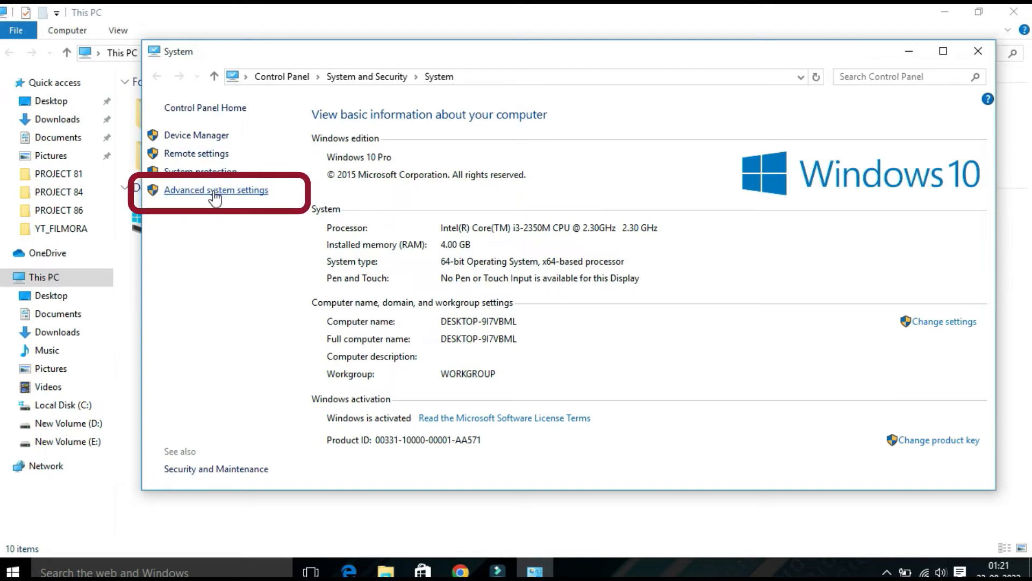
- Reach Performance Options through System Properties' Advanced settings
click(213, 190)
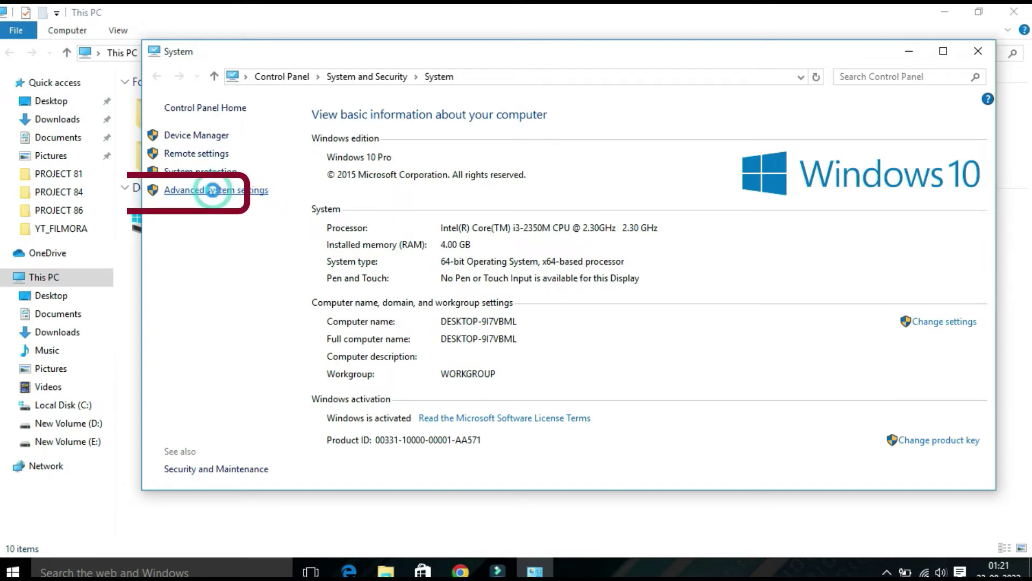
click(216, 190)
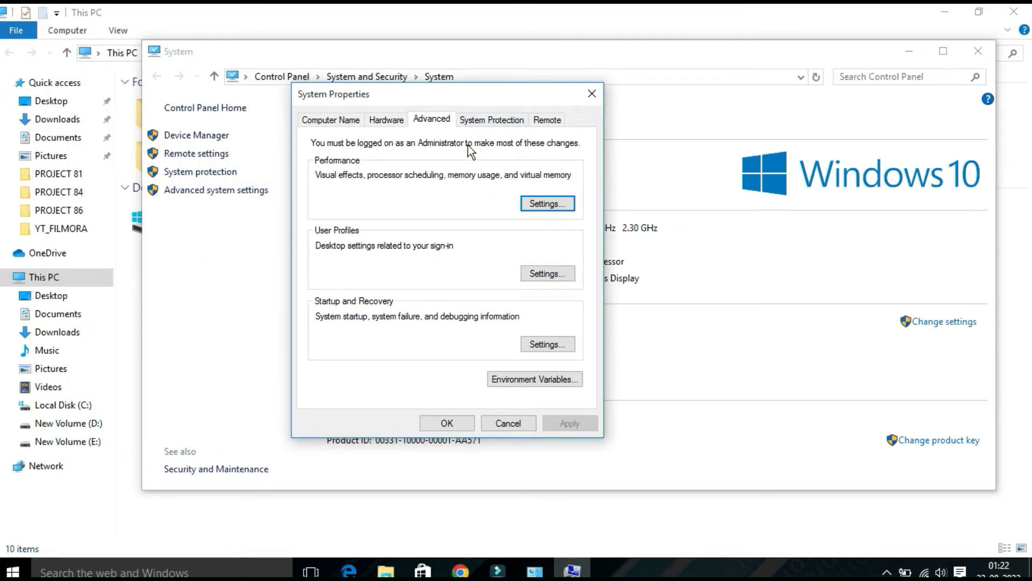
click(331, 120)
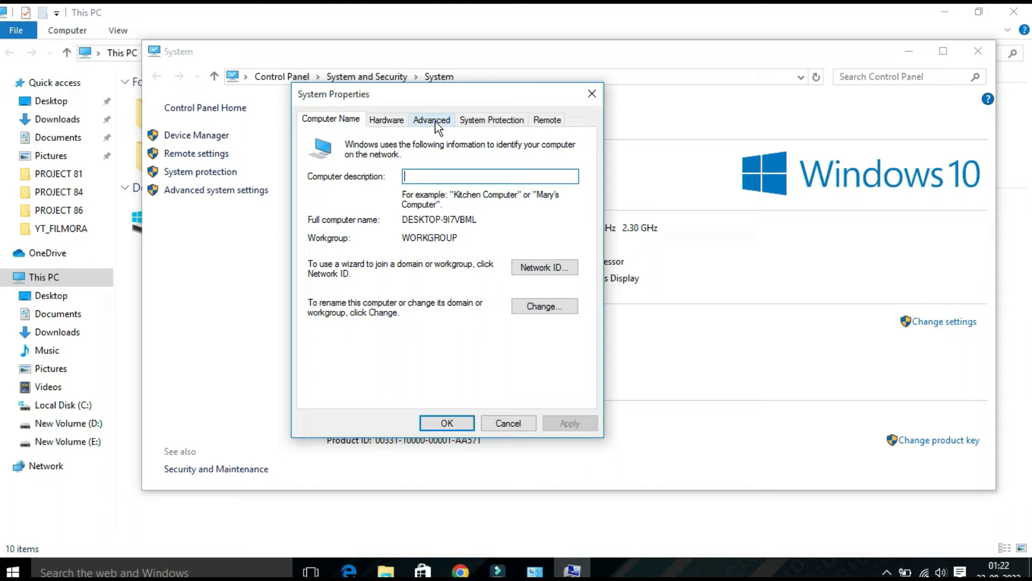
click(431, 120)
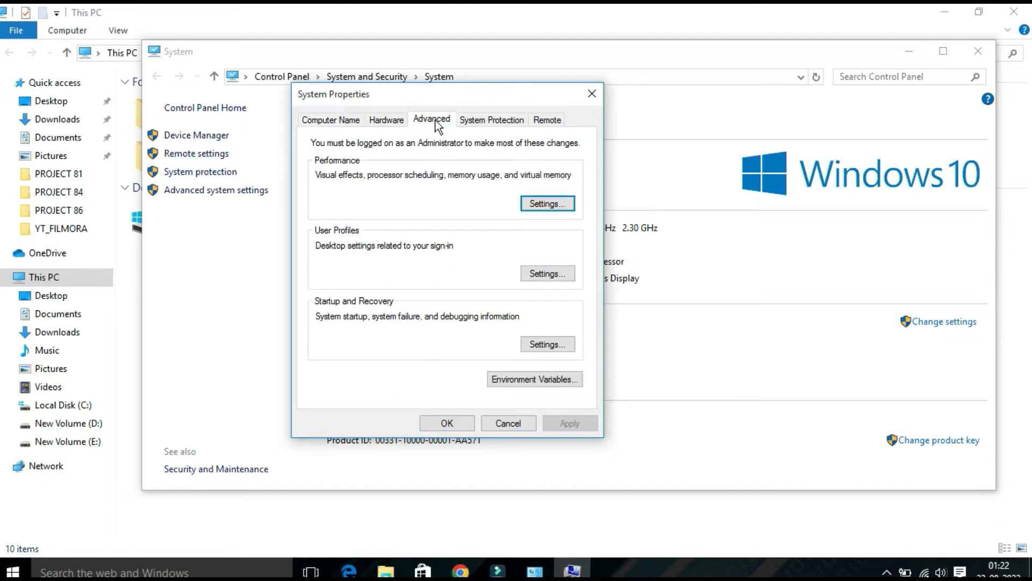
mouse_move(456, 198)
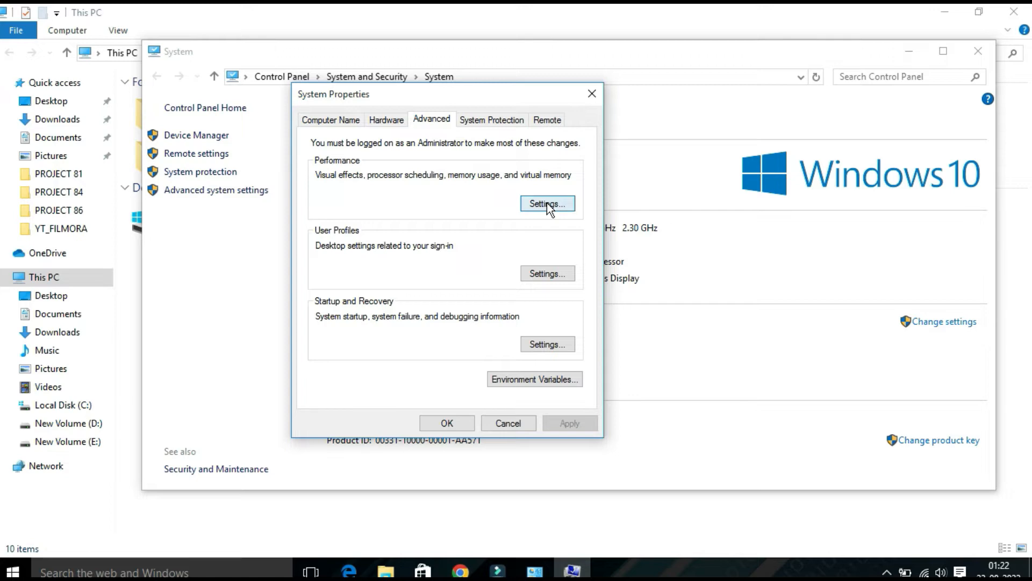
click(548, 203)
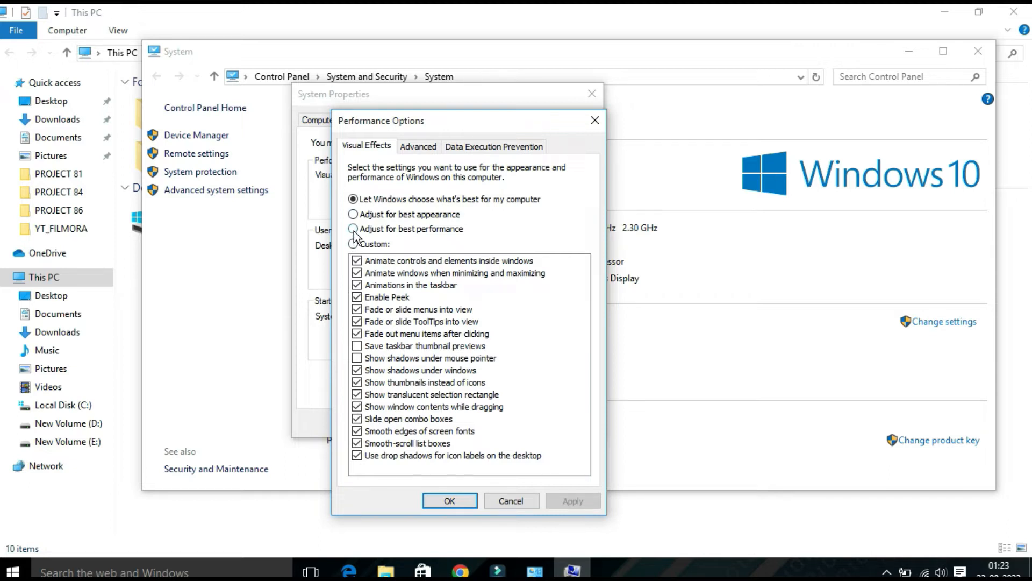
- Apply 'Adjust for best performance' visual effects and confirm
click(353, 229)
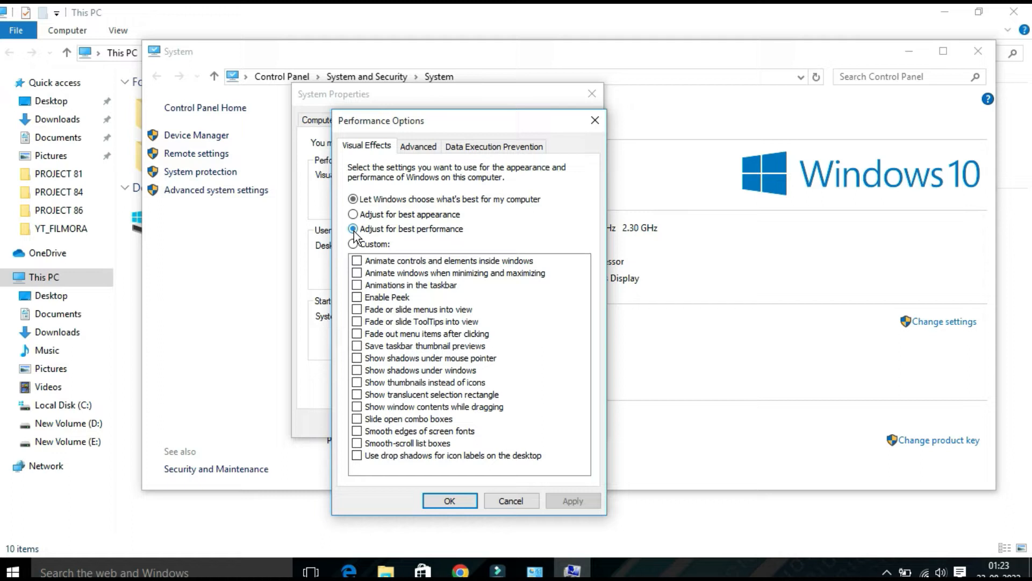
click(572, 500)
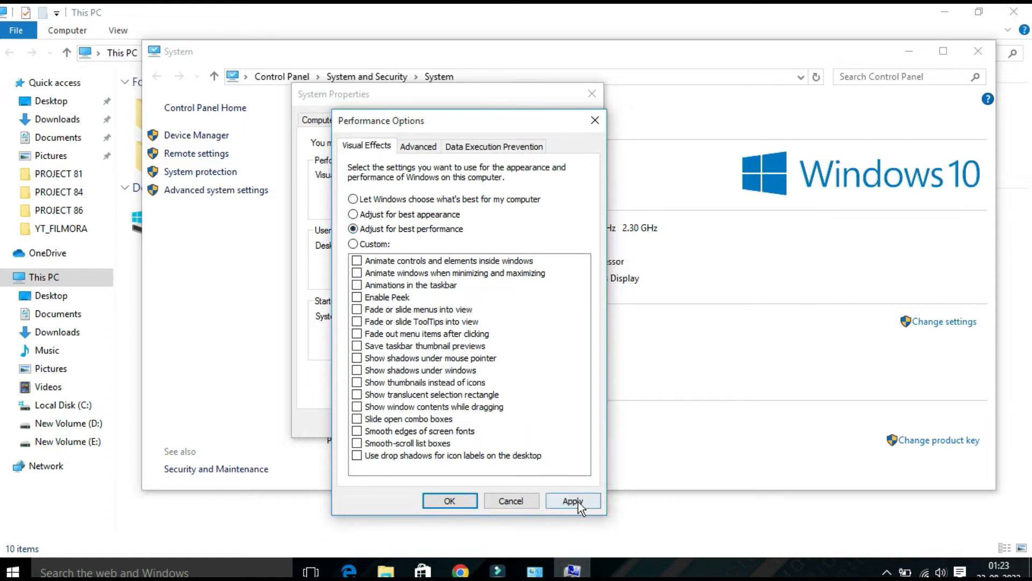
click(573, 500)
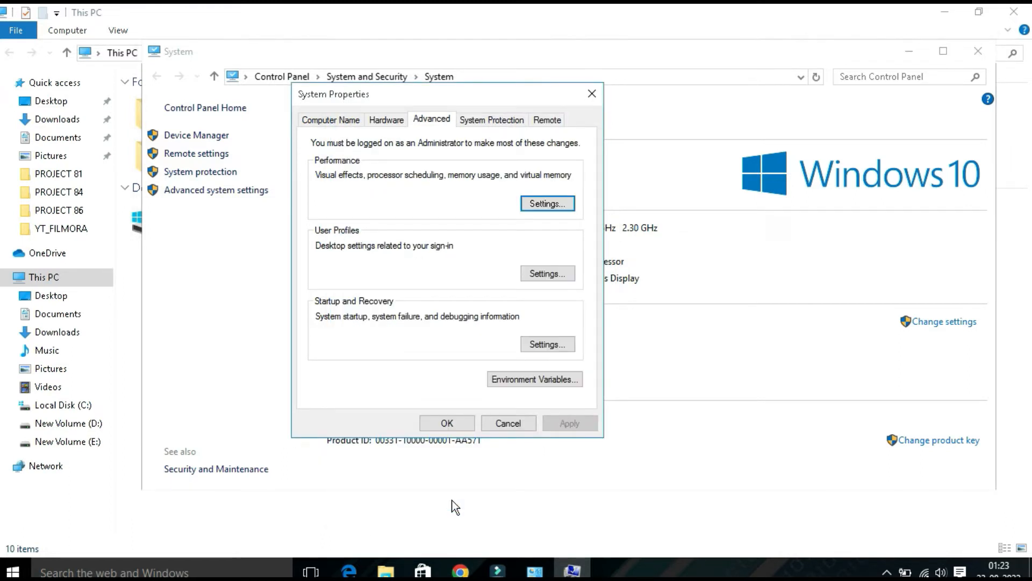
mouse_move(676, 209)
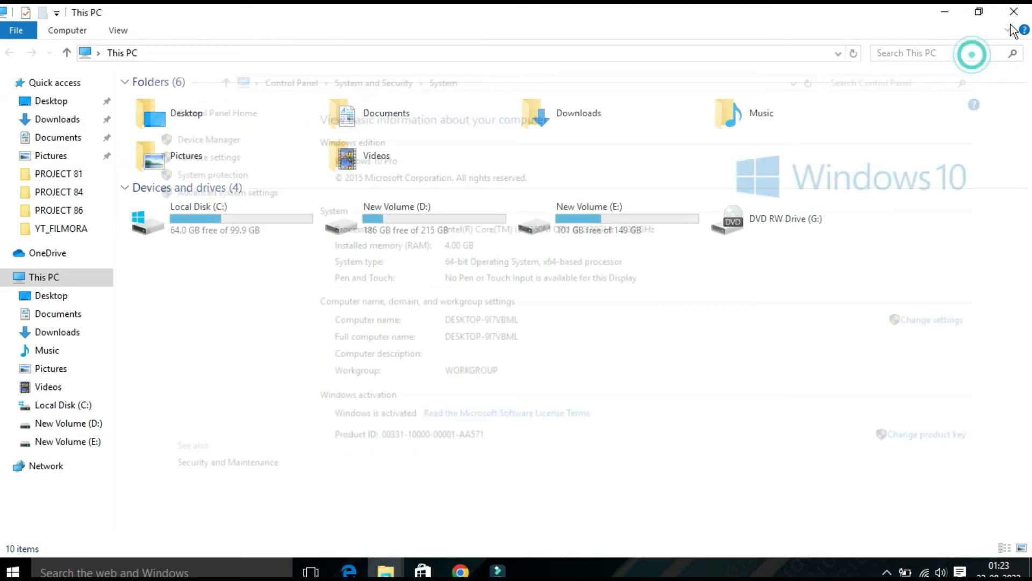
- Close This PC and search for "optimi" to find Defragment and Optimize Drives
click(1010, 10)
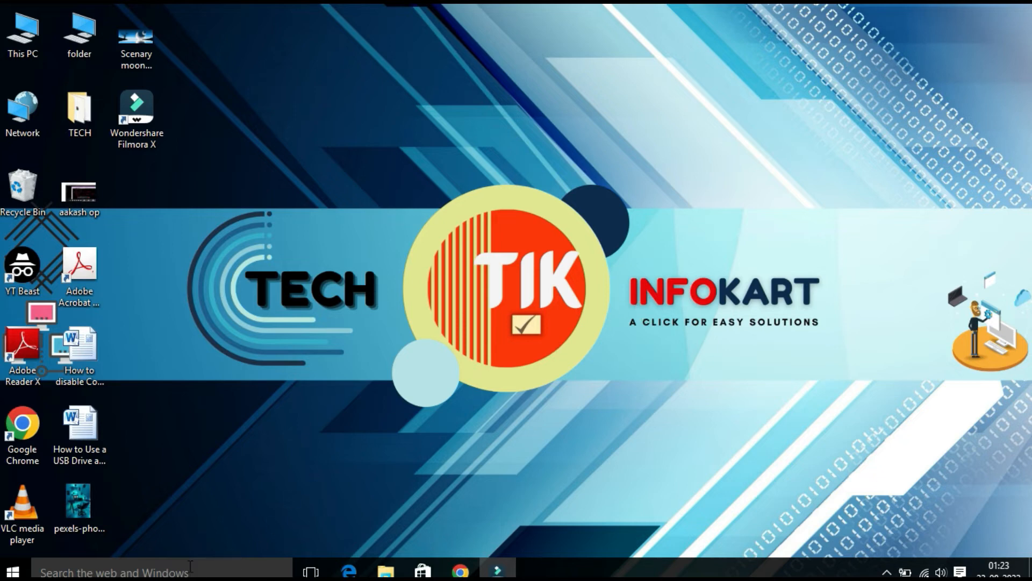
click(107, 570)
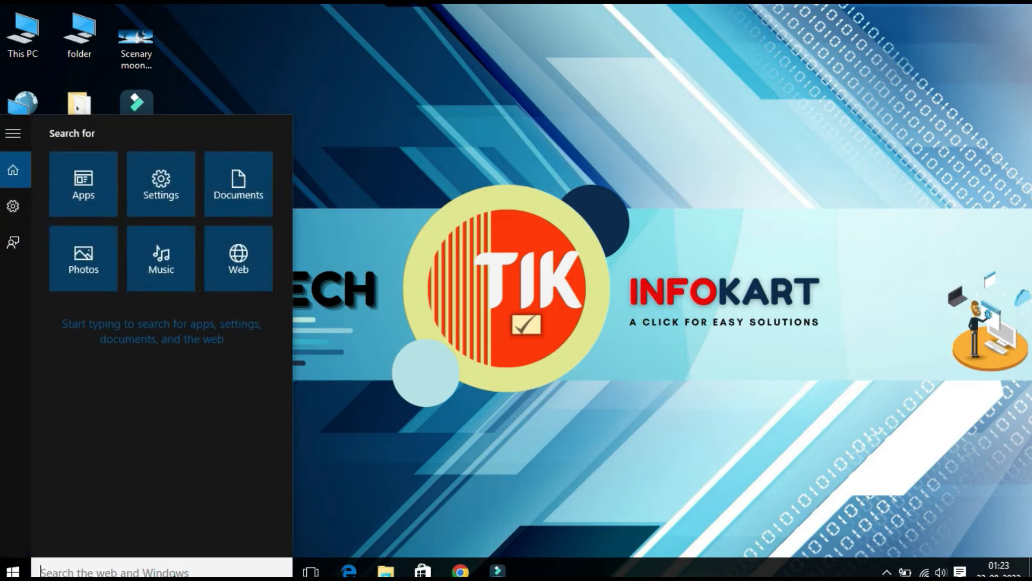
text(o)
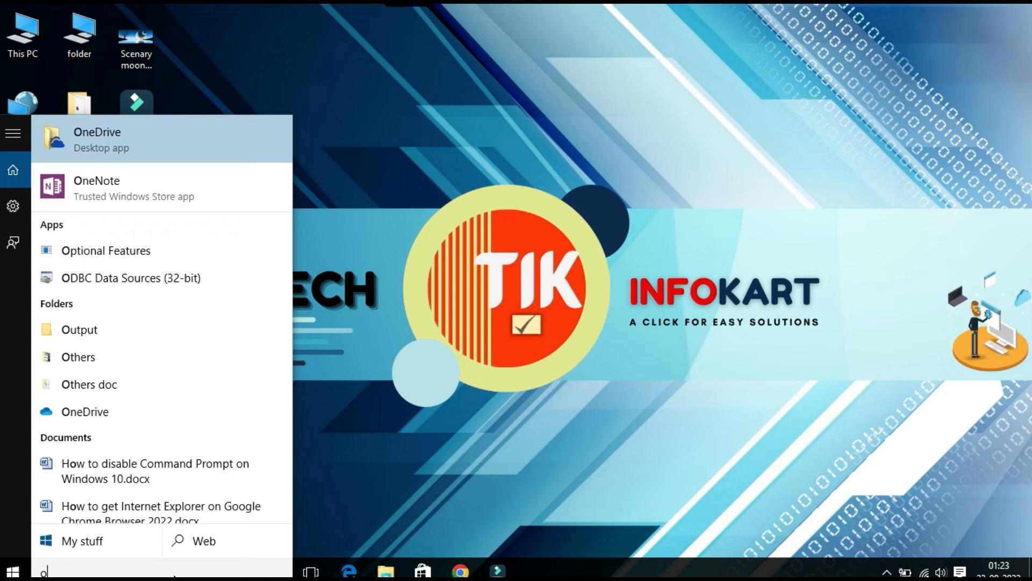
text(ptimize drives)
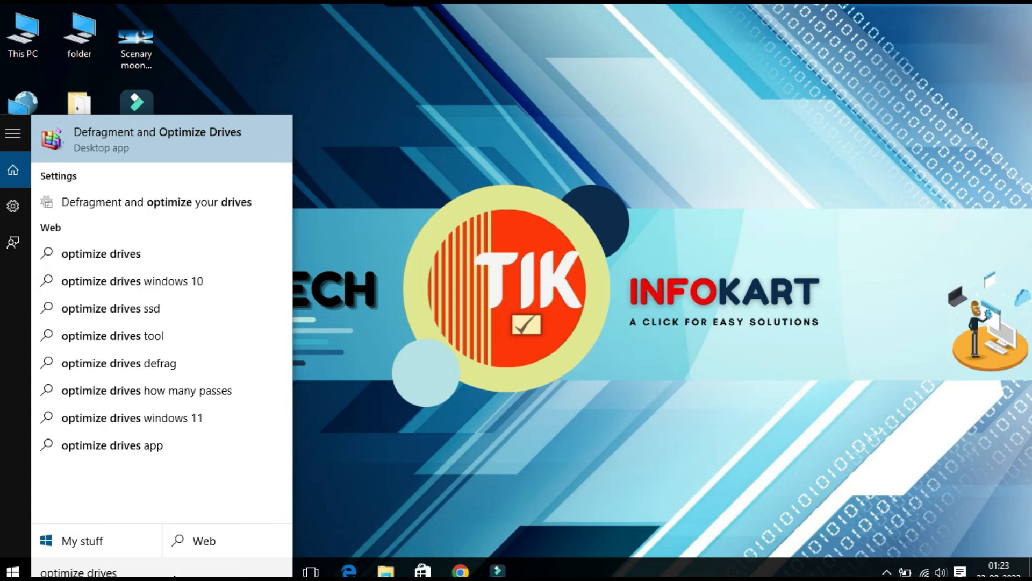
mouse_move(192, 310)
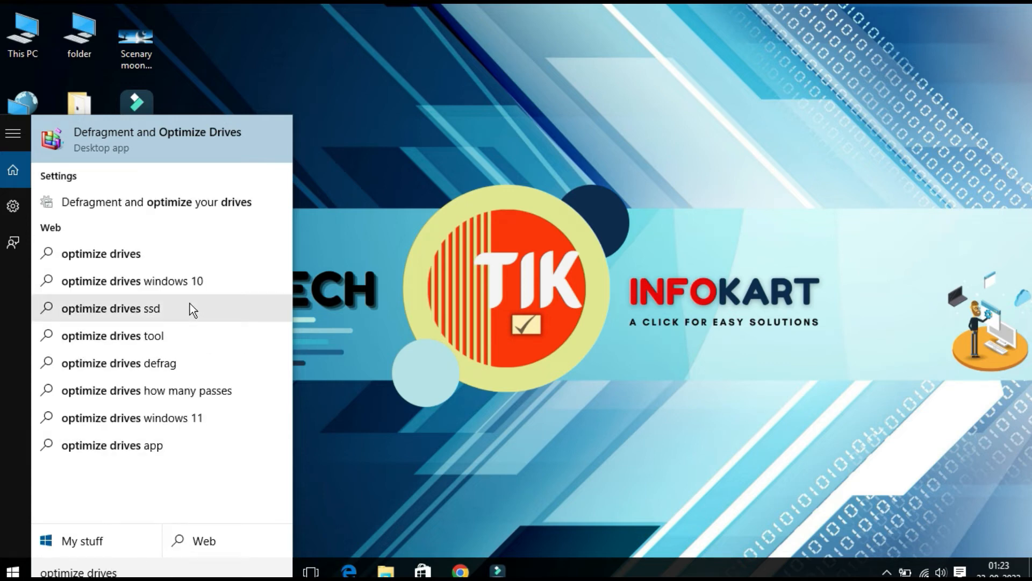
mouse_move(187, 141)
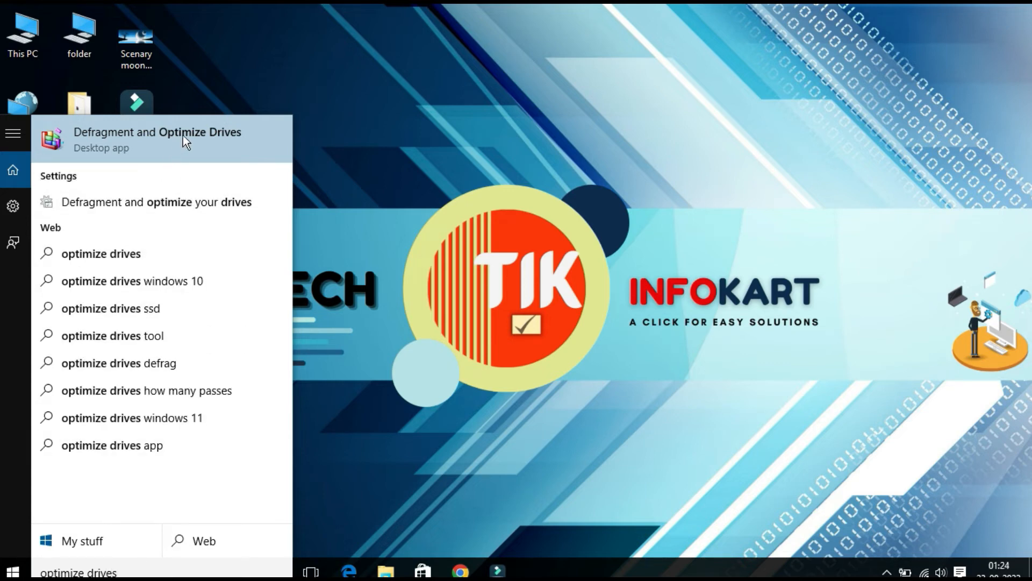
- Run Optimize on the C: drive, then close Optimize Drives
click(161, 138)
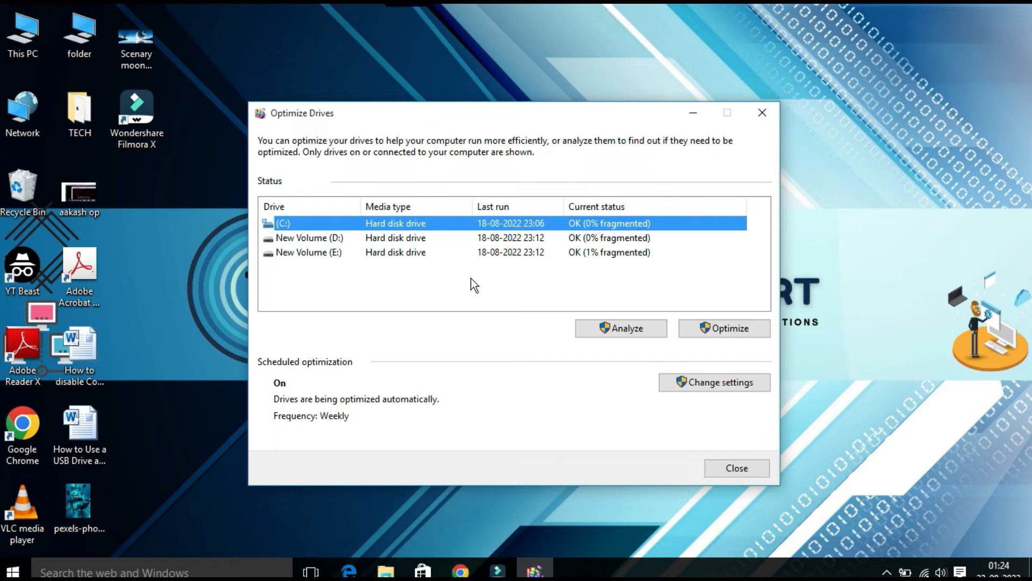
mouse_move(471, 297)
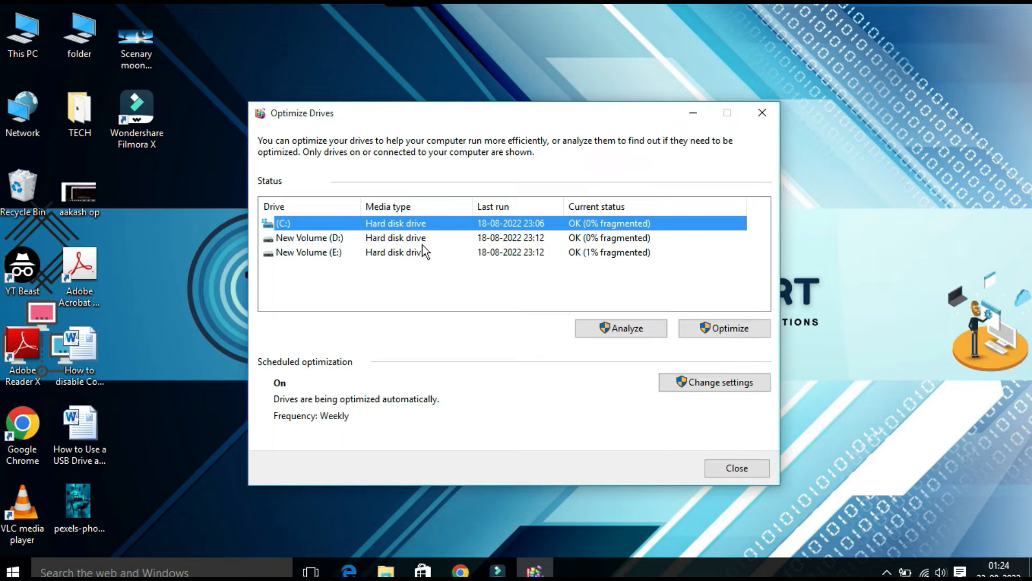
mouse_move(390, 226)
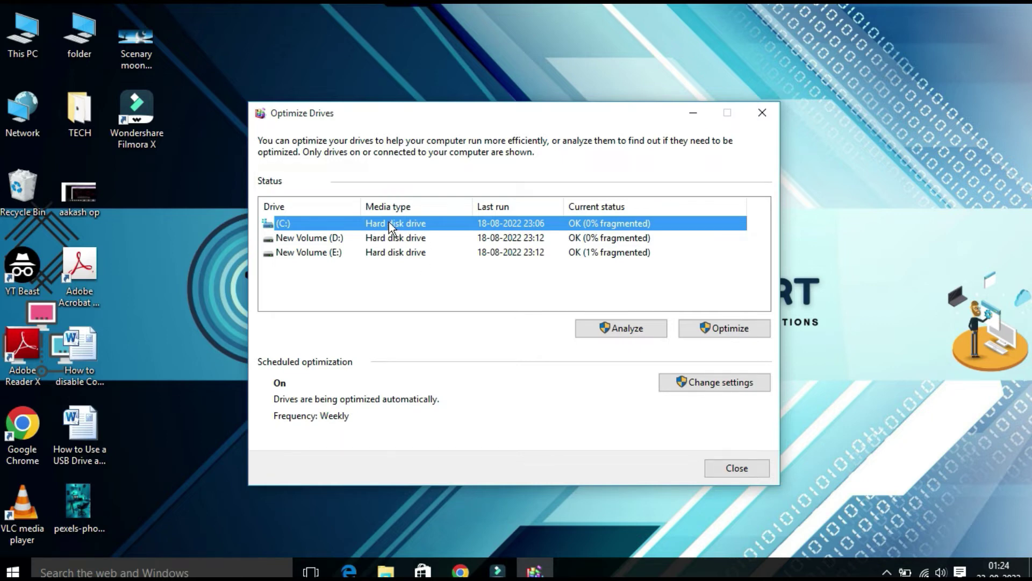
click(727, 328)
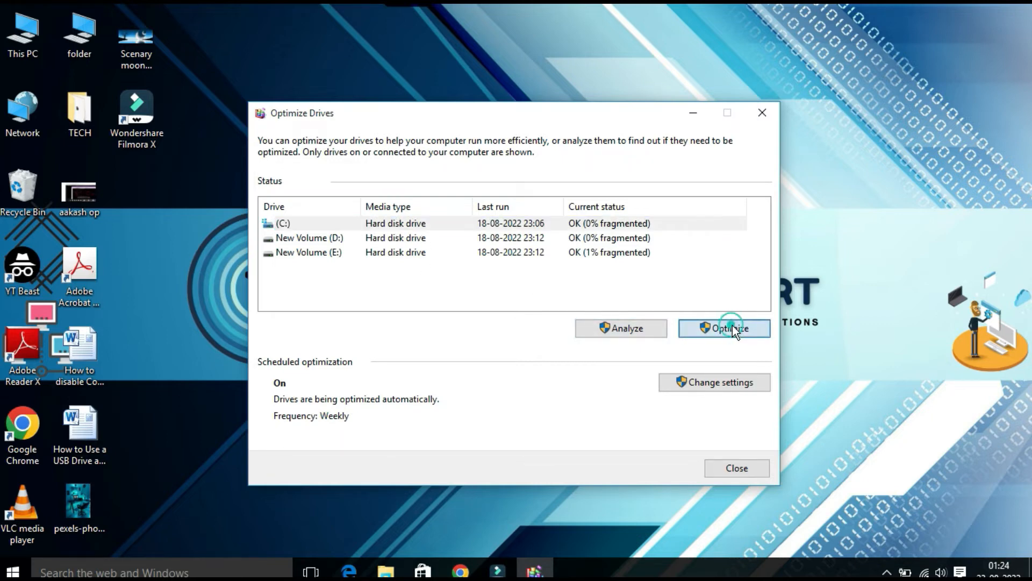
click(729, 328)
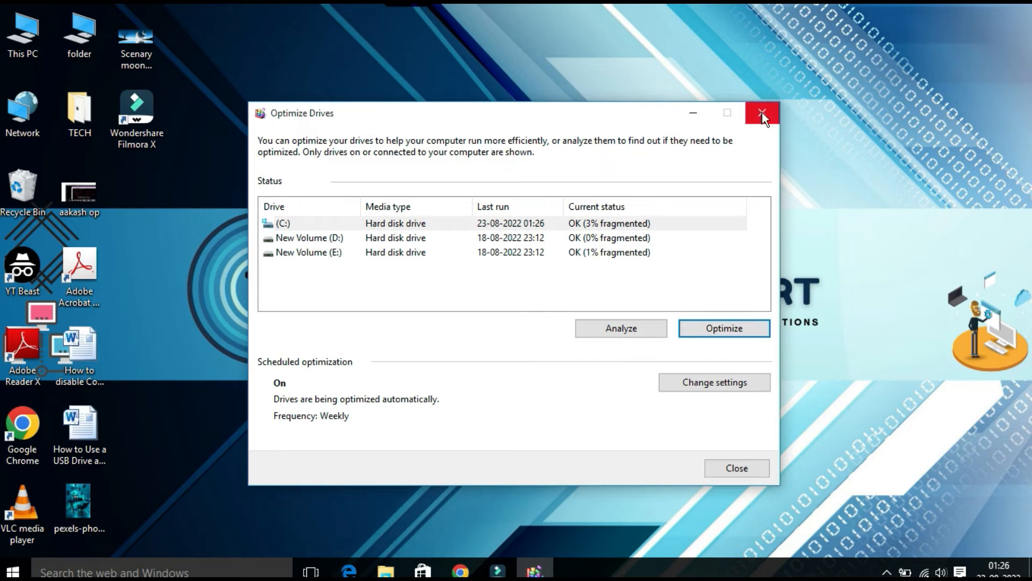
click(759, 112)
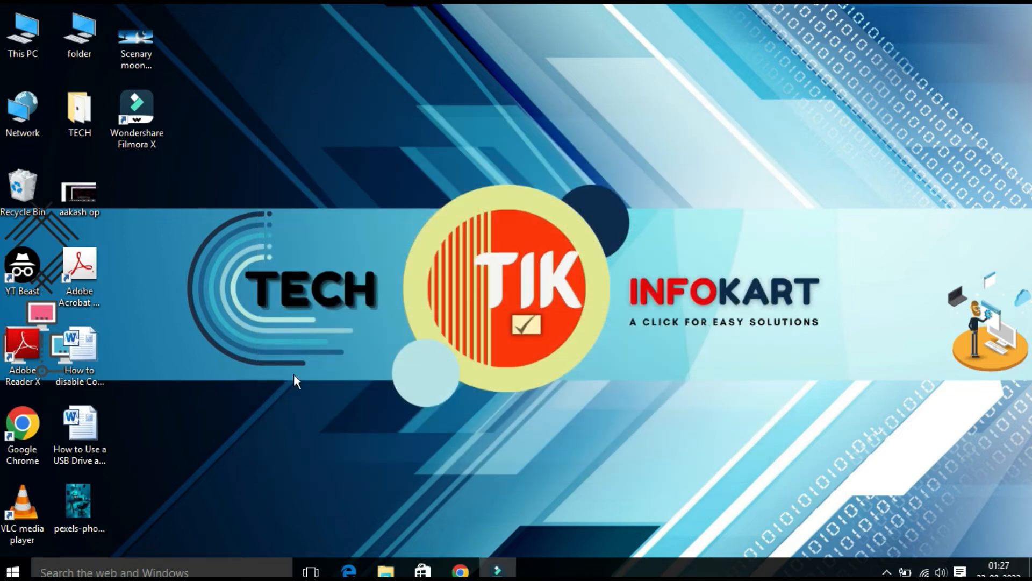
mouse_move(210, 437)
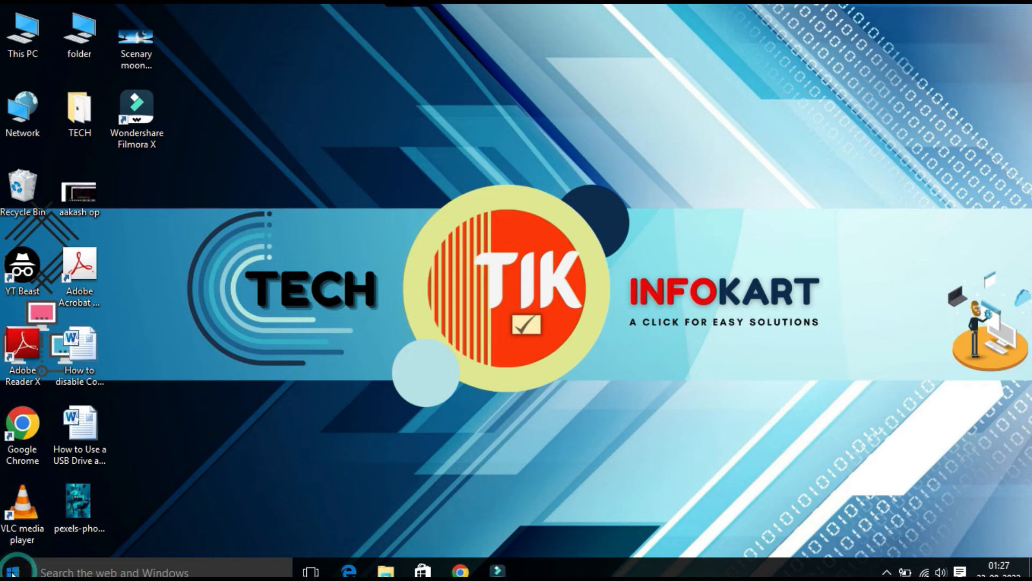
click(9, 565)
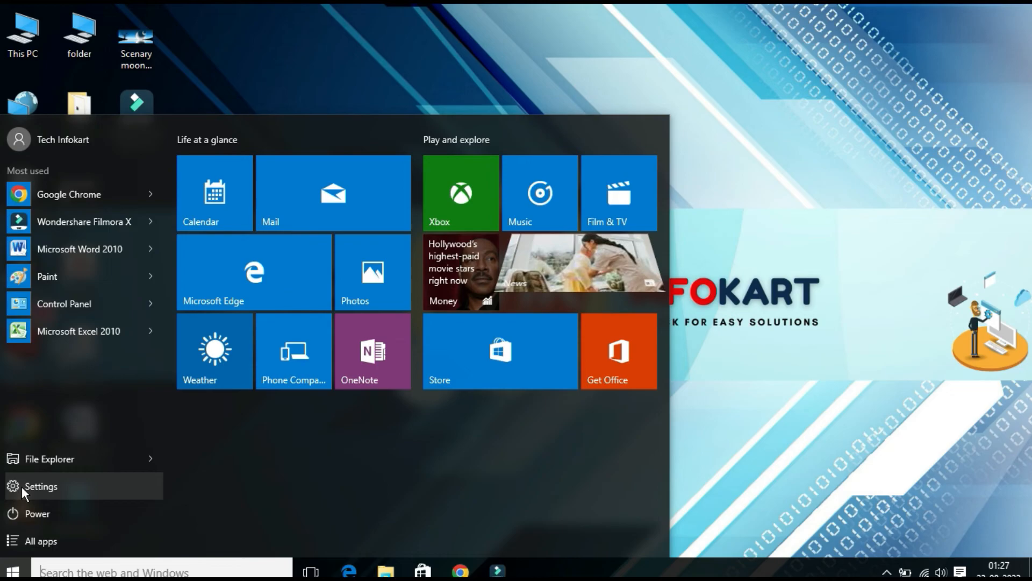
click(35, 488)
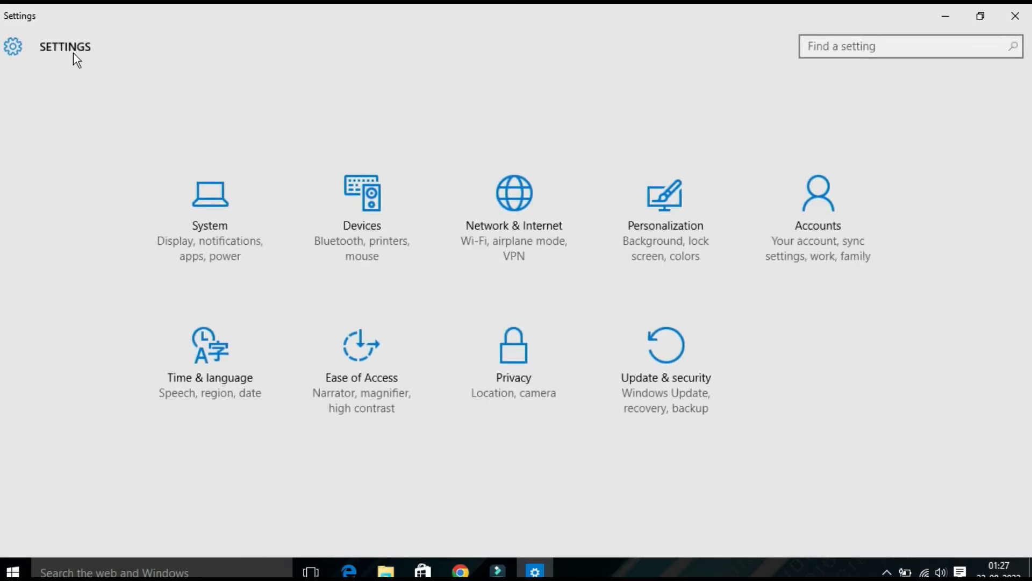
mouse_move(208, 211)
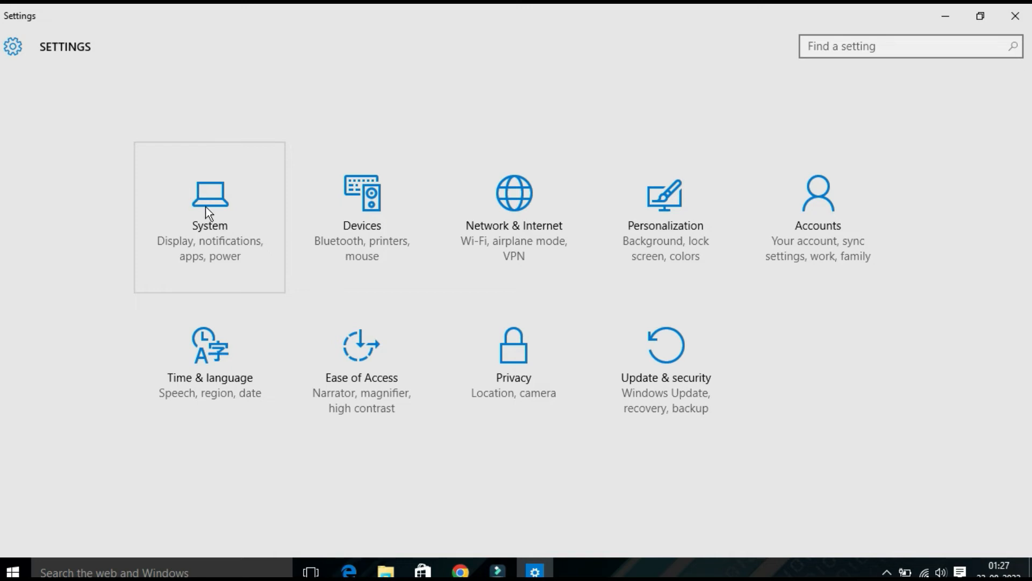
click(209, 204)
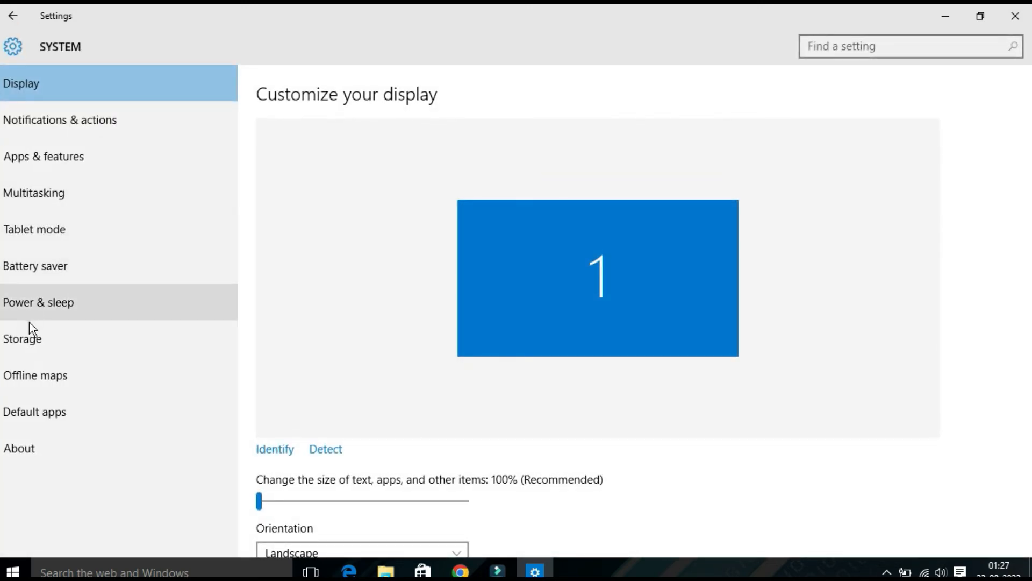
click(23, 338)
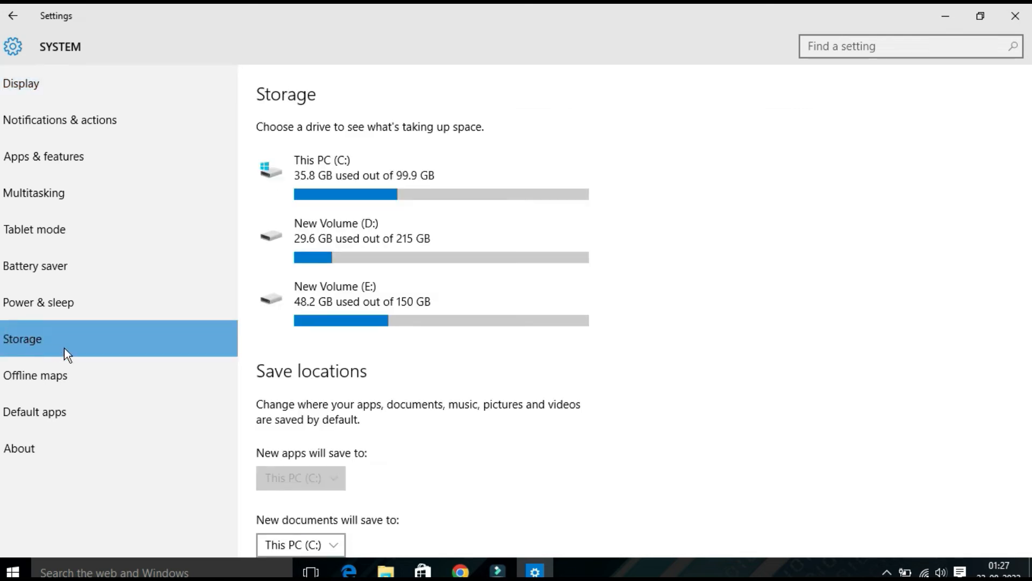
mouse_move(739, 181)
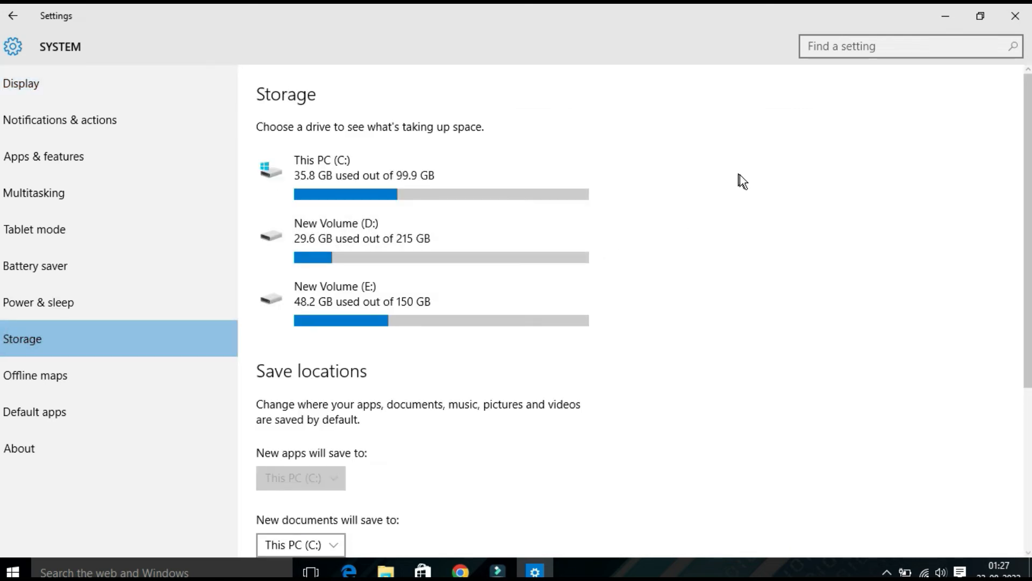
mouse_move(714, 211)
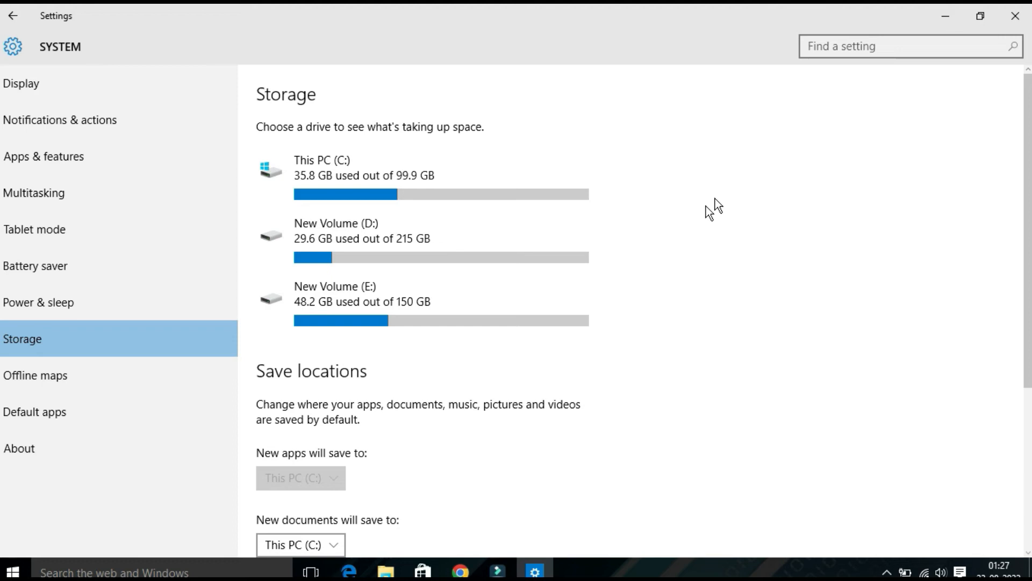
mouse_move(742, 248)
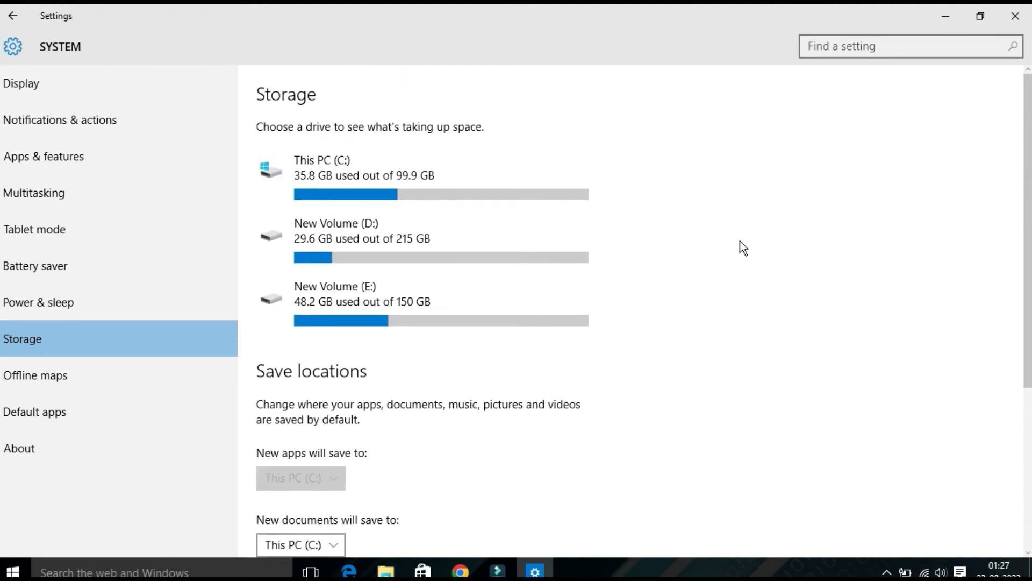
mouse_move(1015, 17)
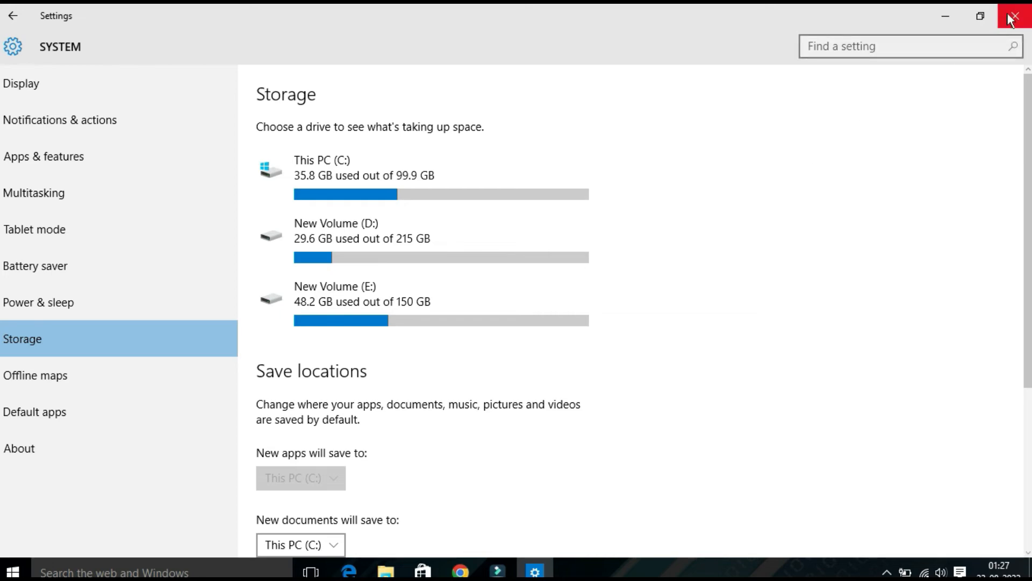
click(1013, 16)
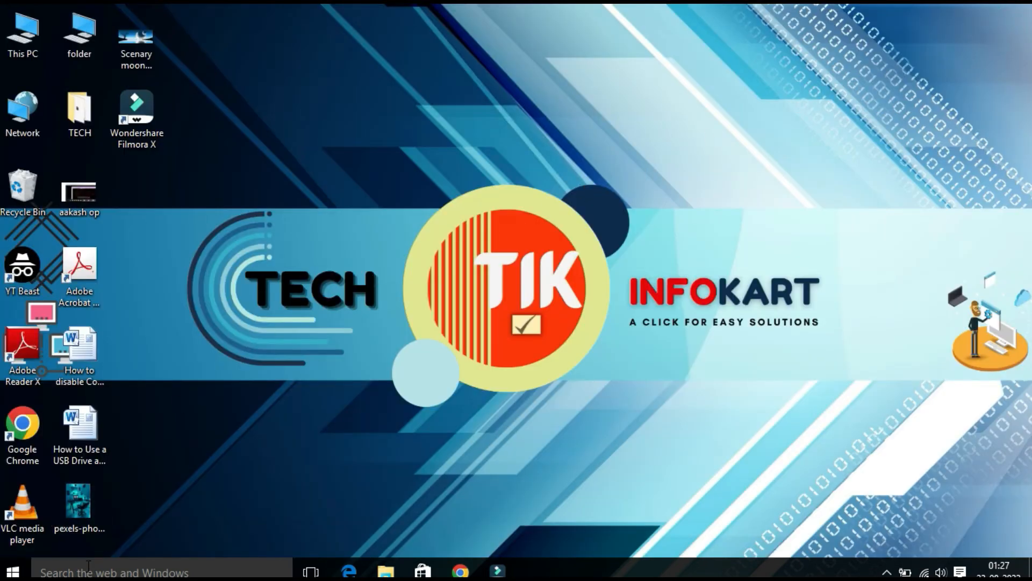
- Launch Task Manager from the taskbar context menu
click(107, 571)
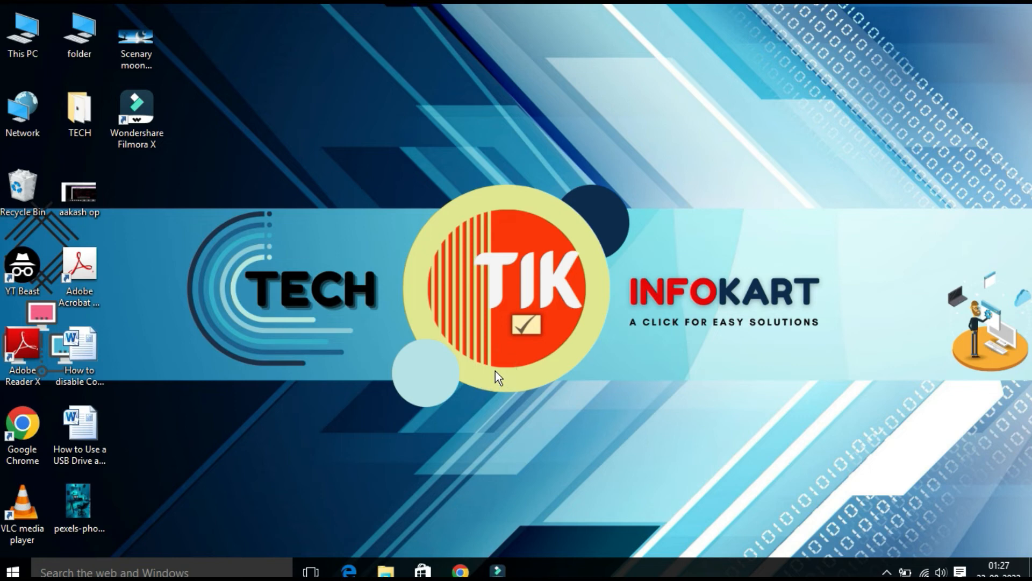
mouse_move(530, 401)
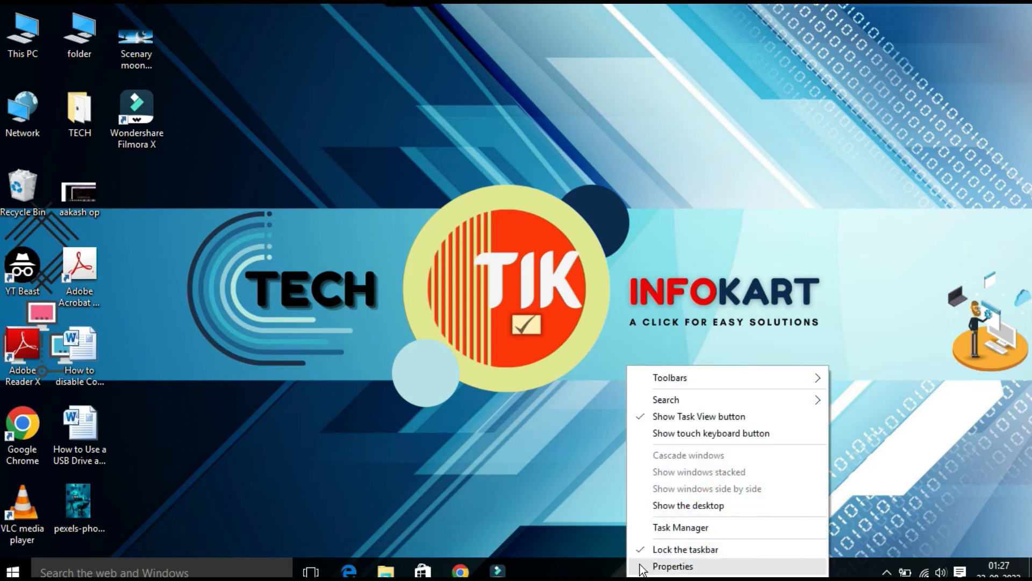
click(679, 527)
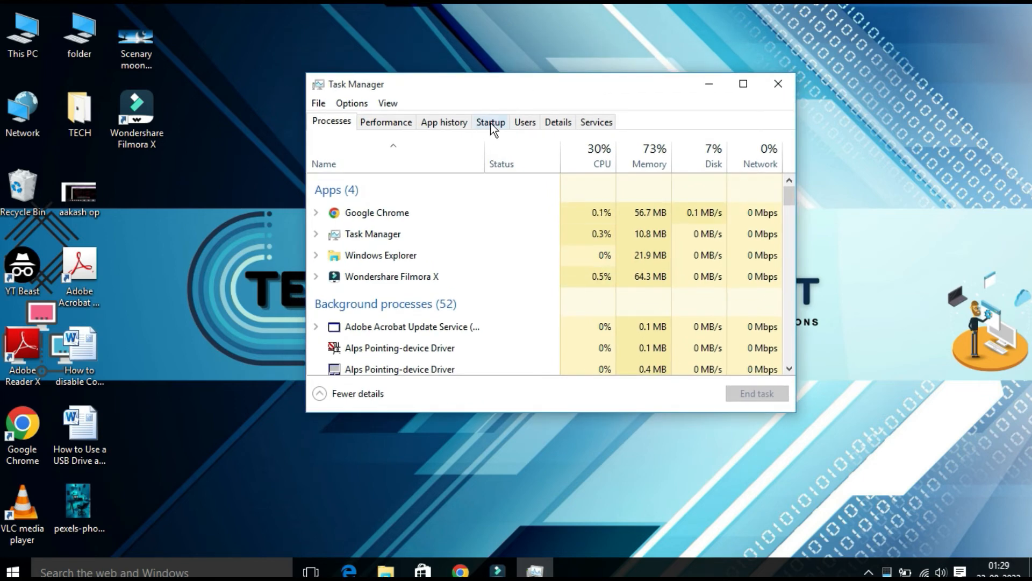
- Review the Startup apps list with status and impact, then close Task Manager
click(490, 121)
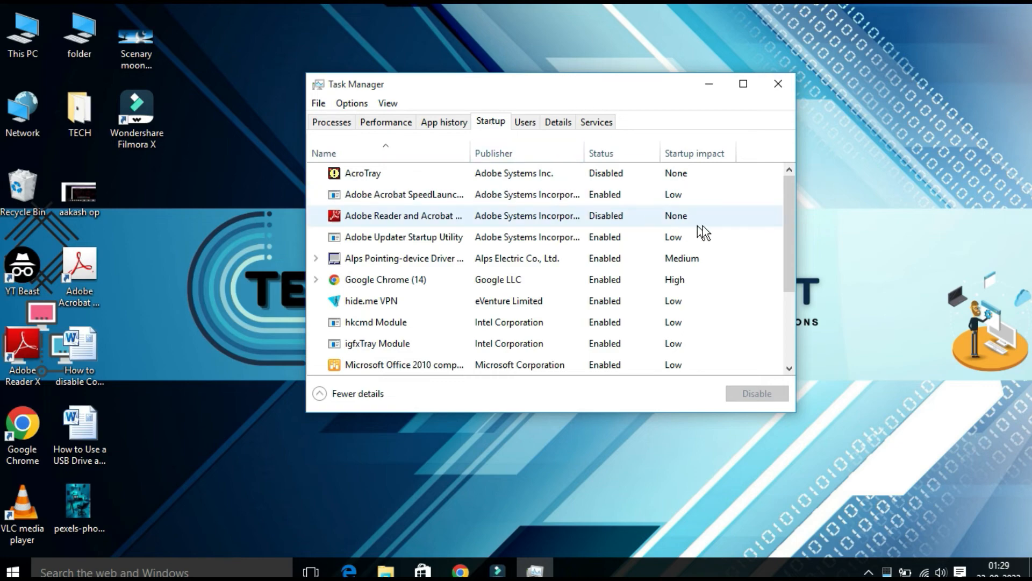
mouse_move(760, 219)
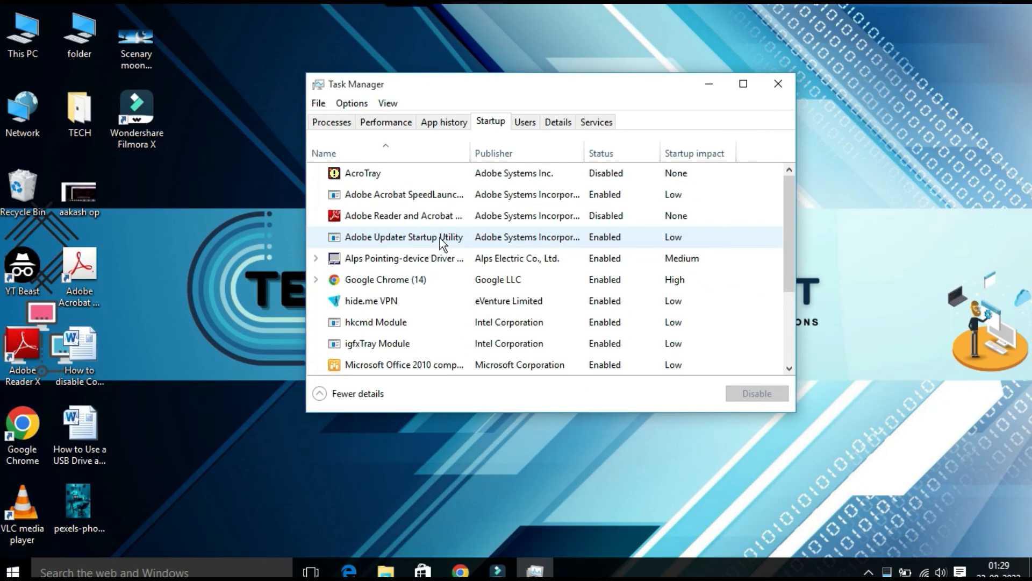
click(779, 84)
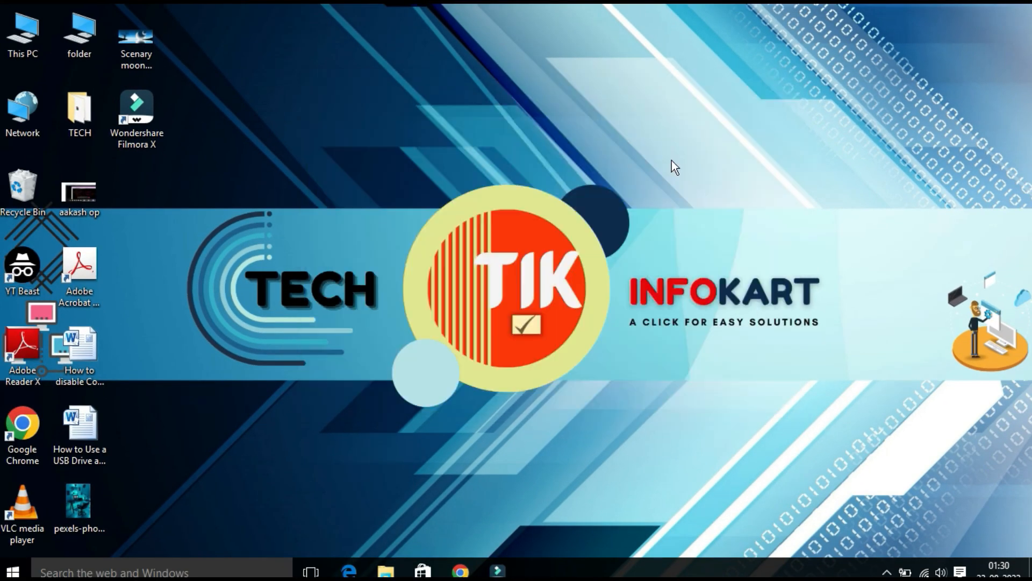